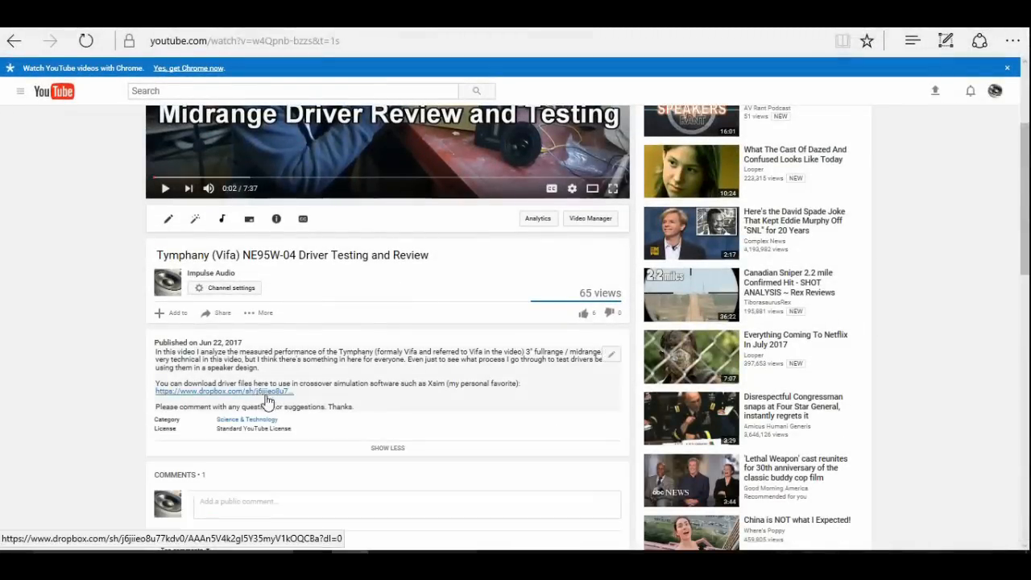
Step: Open the Dropbox download link for the driver files in the video description
{"action": "left_click", "coordinate": [234, 392]}
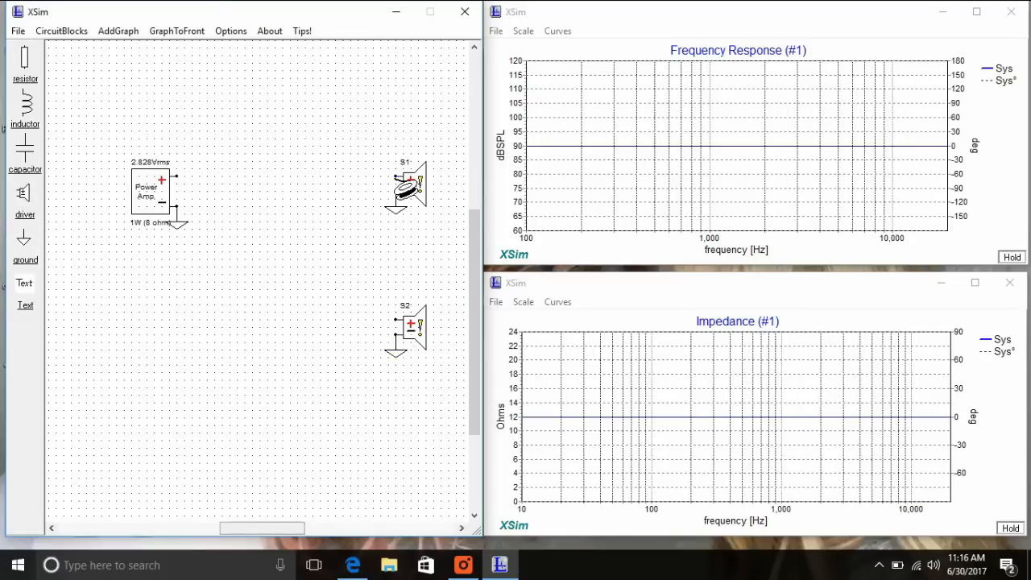
Step: Load the Fountek NeoCD2 Sample 2 frequency response file onto driver S1
{"action": "right_click", "coordinate": [411, 185]}
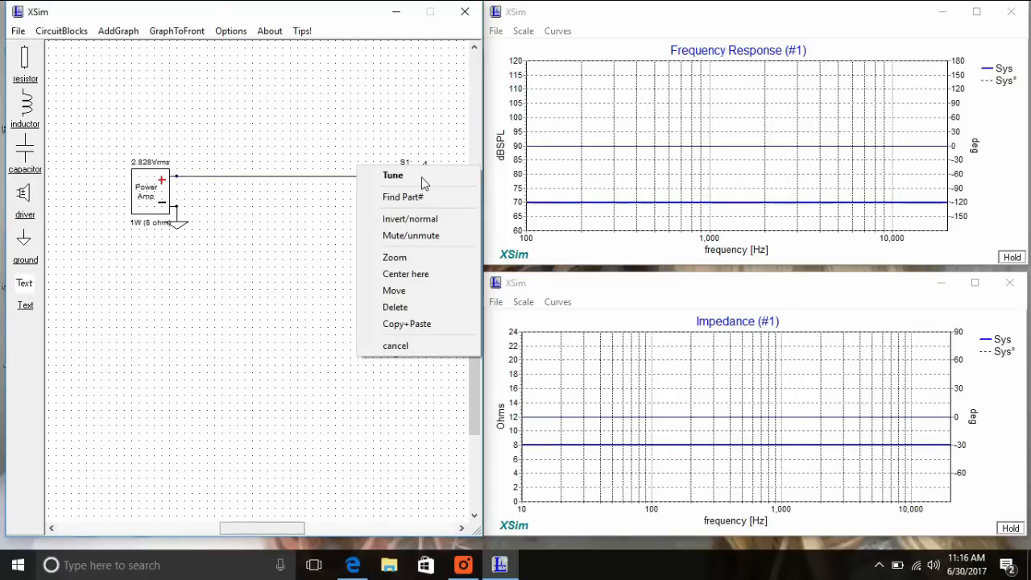
{"action": "left_click", "coordinate": [393, 175]}
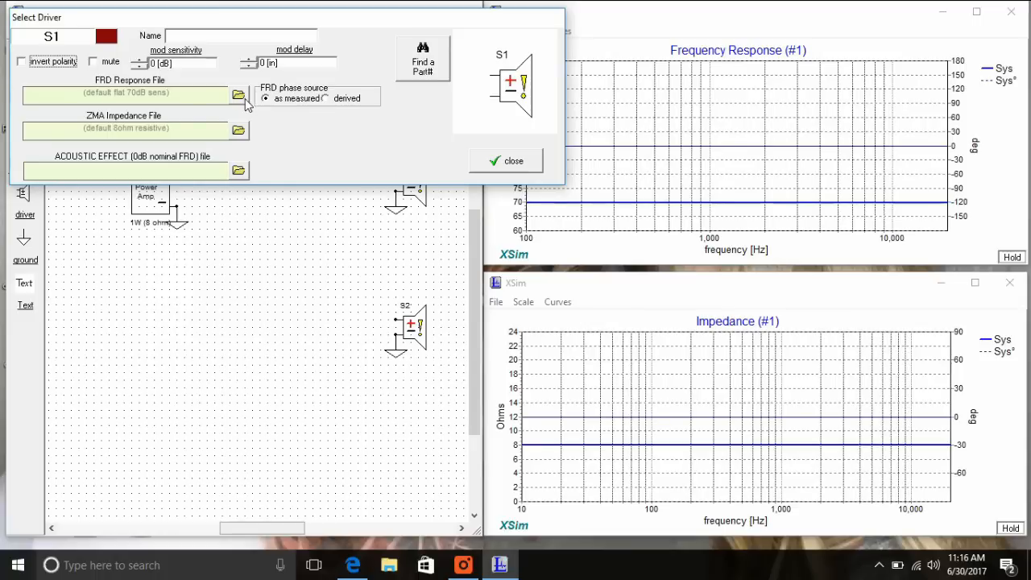
{"action": "left_click", "coordinate": [238, 96]}
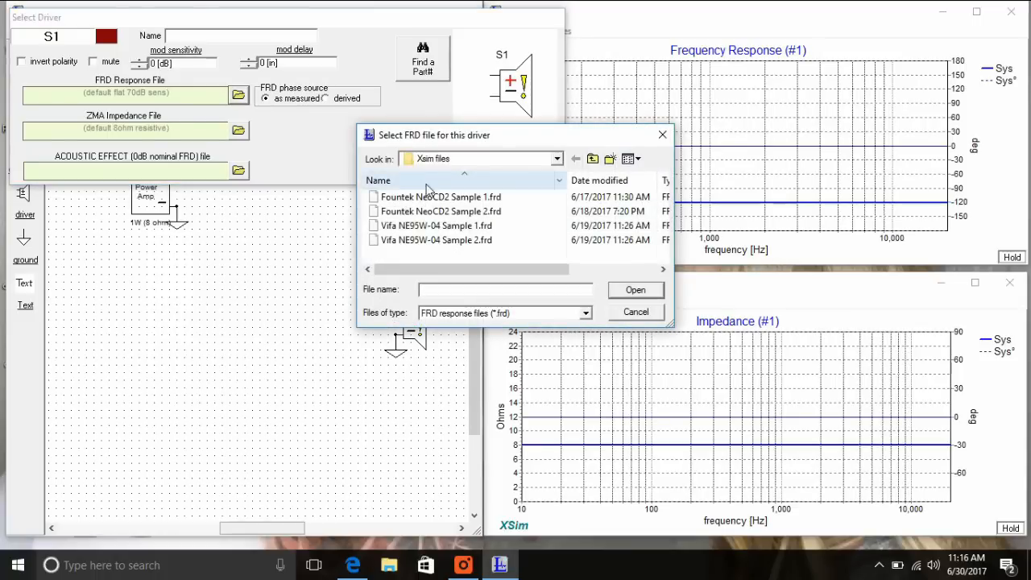
{"action": "left_click", "coordinate": [440, 211]}
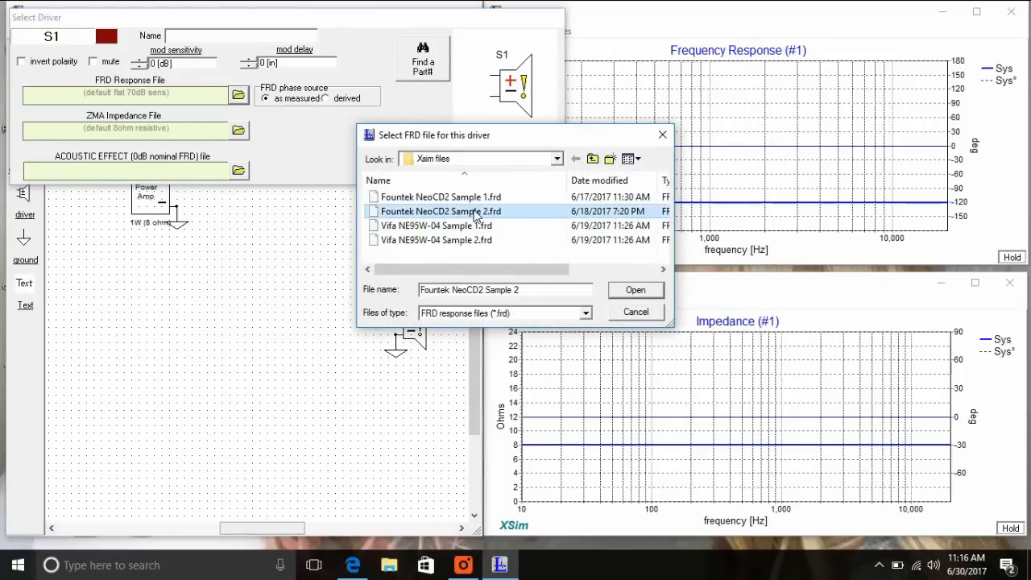
{"action": "left_click", "coordinate": [635, 289]}
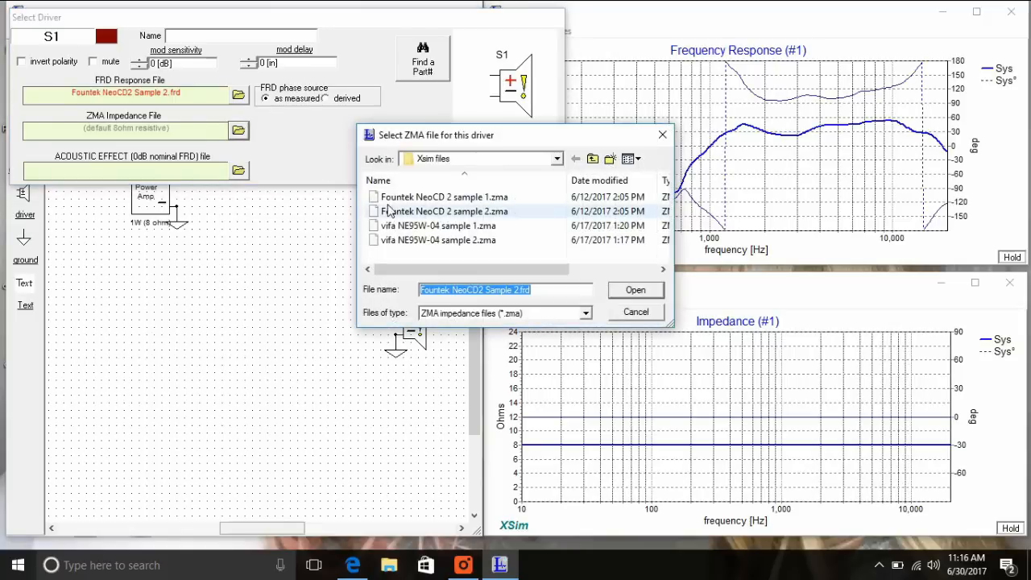
Step: Load the matching Fountek impedance file, accept the tail settings, and keep measured phase
{"action": "left_click", "coordinate": [635, 289]}
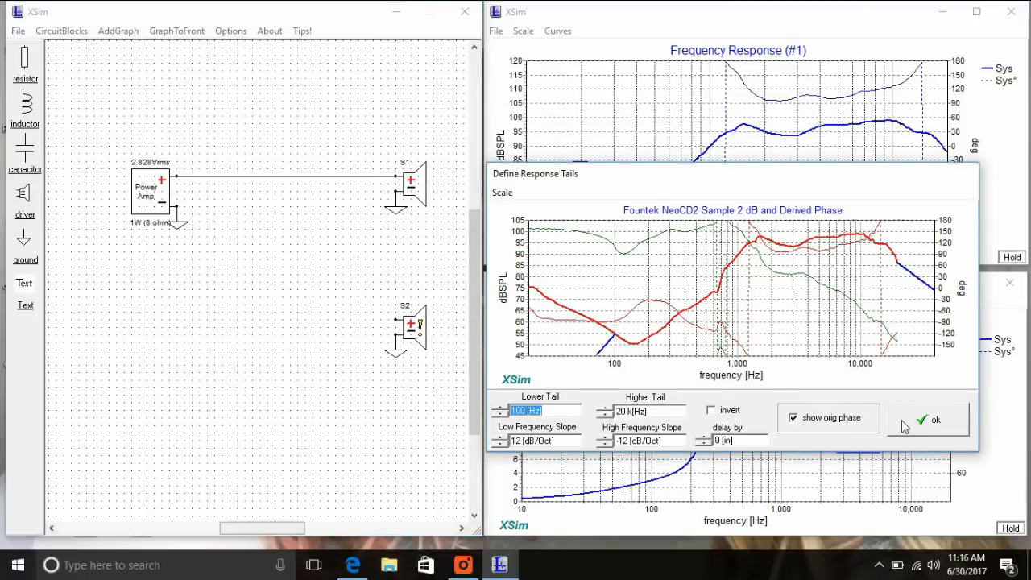
{"action": "left_click", "coordinate": [934, 419]}
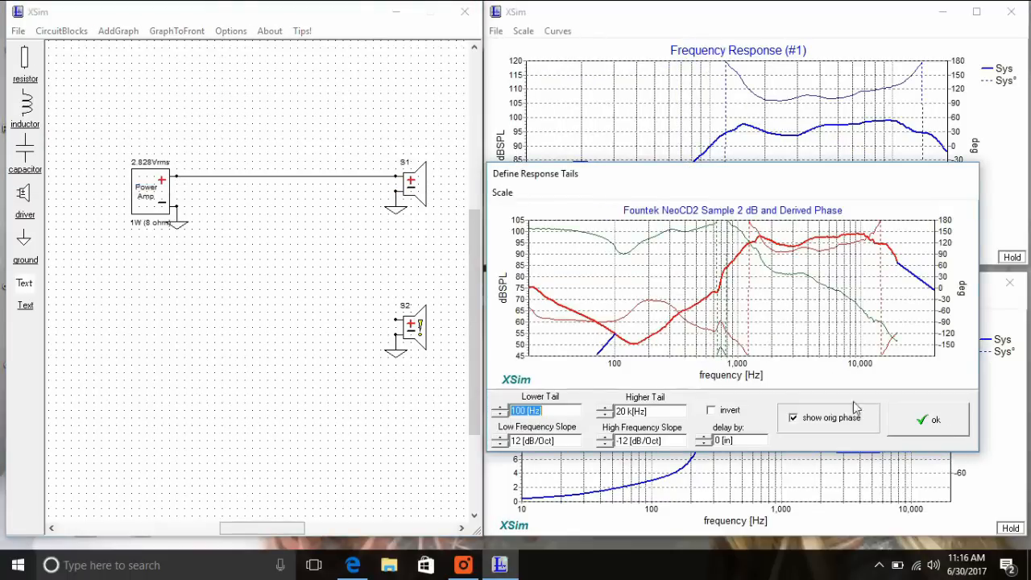
{"action": "left_click", "coordinate": [934, 419]}
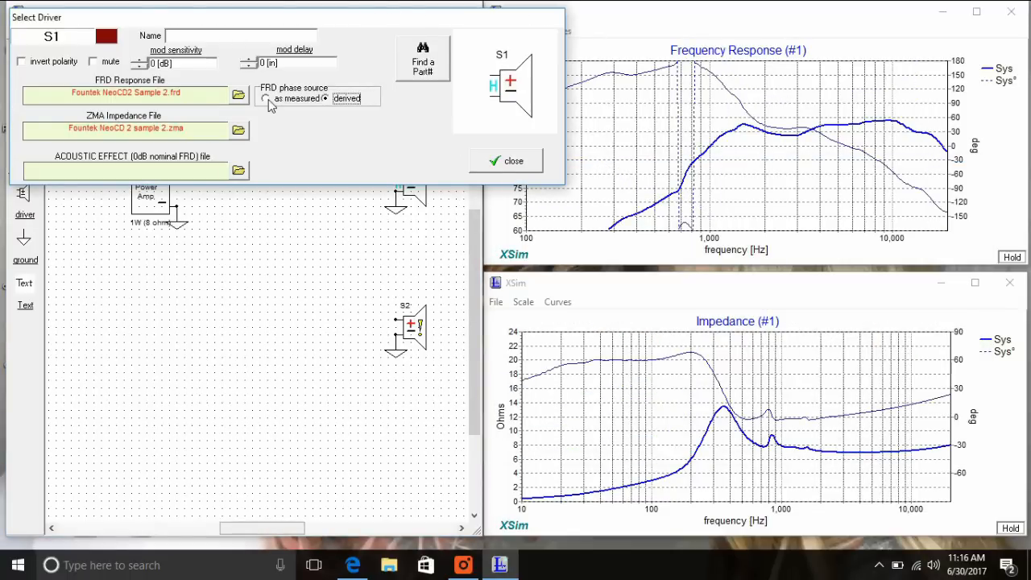
{"action": "left_click", "coordinate": [266, 98]}
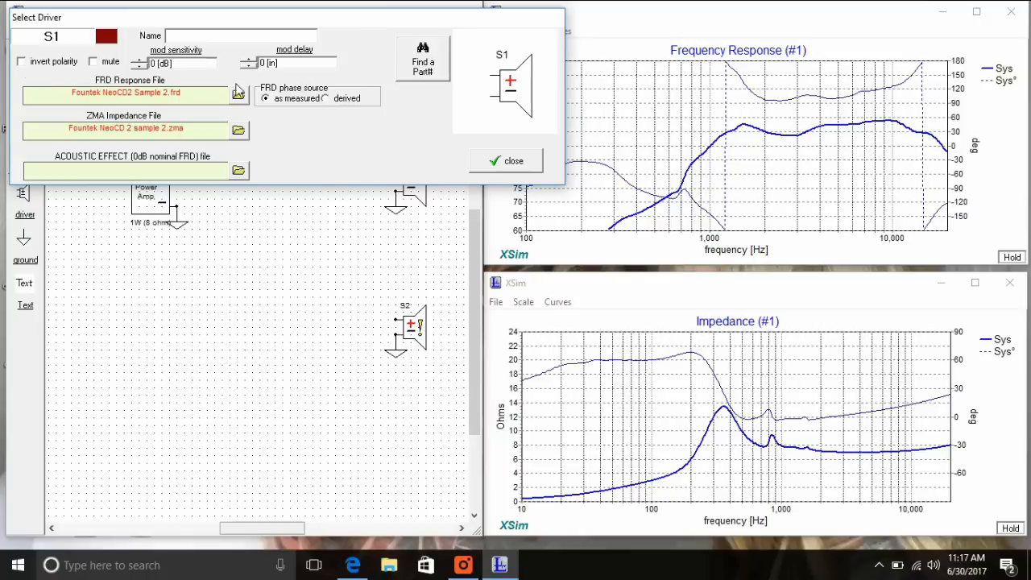
Step: Load the Vifa NE95W-04 Sample 2 files onto S2 and set its delay to 0.33 in
{"action": "left_click", "coordinate": [506, 160]}
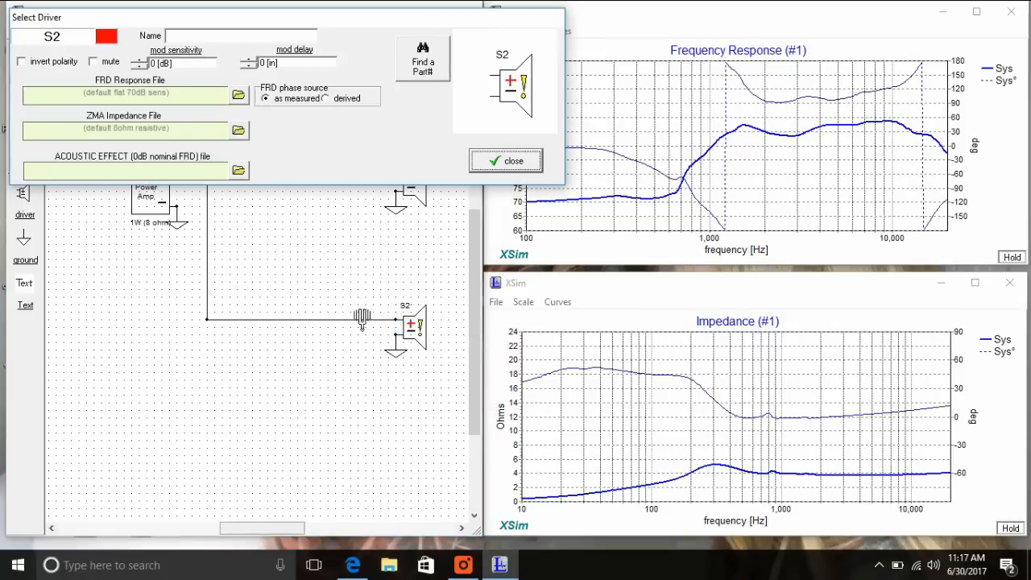
{"action": "left_click", "coordinate": [239, 95]}
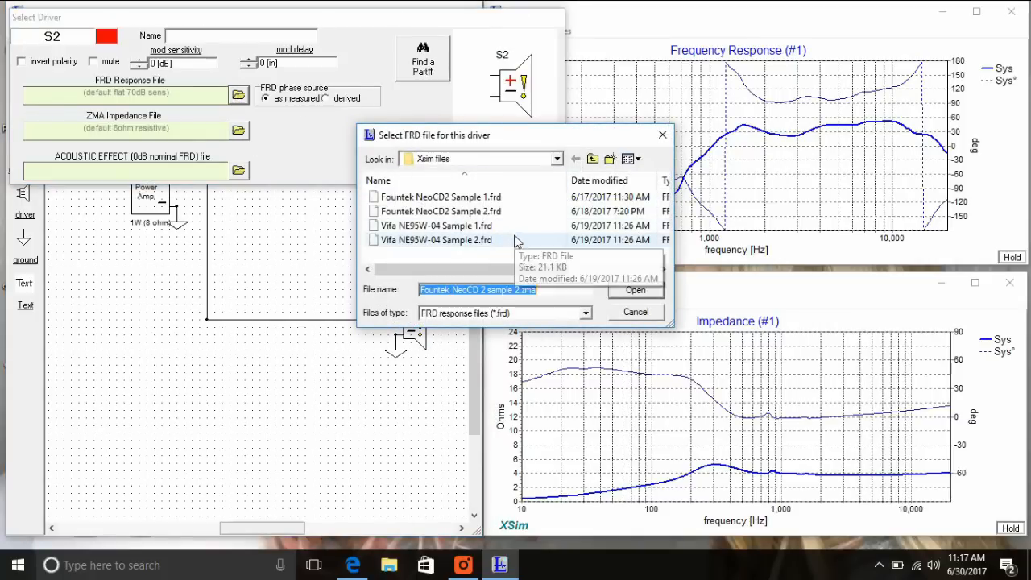
{"action": "left_click", "coordinate": [636, 290]}
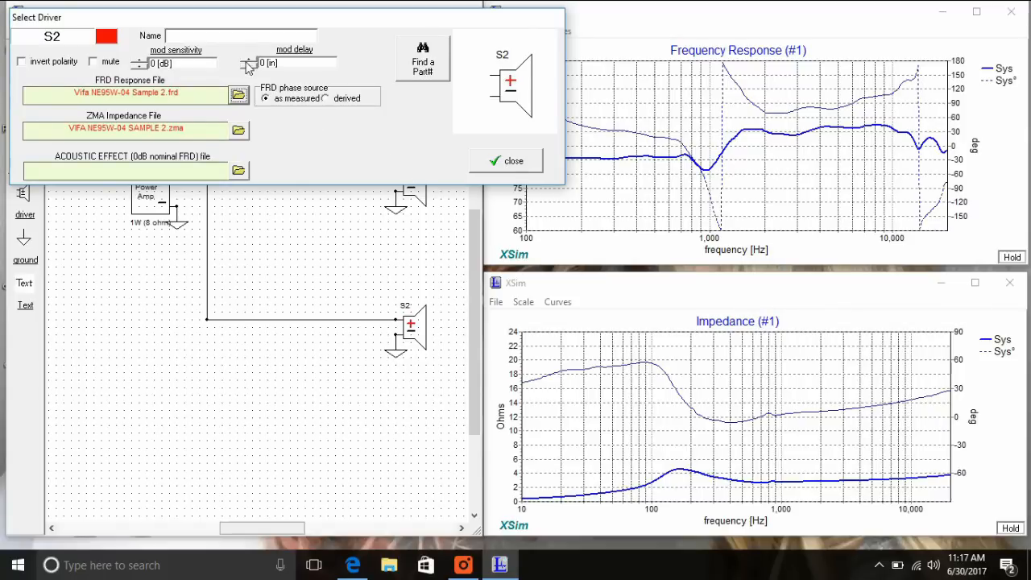
{"action": "left_click", "coordinate": [249, 60]}
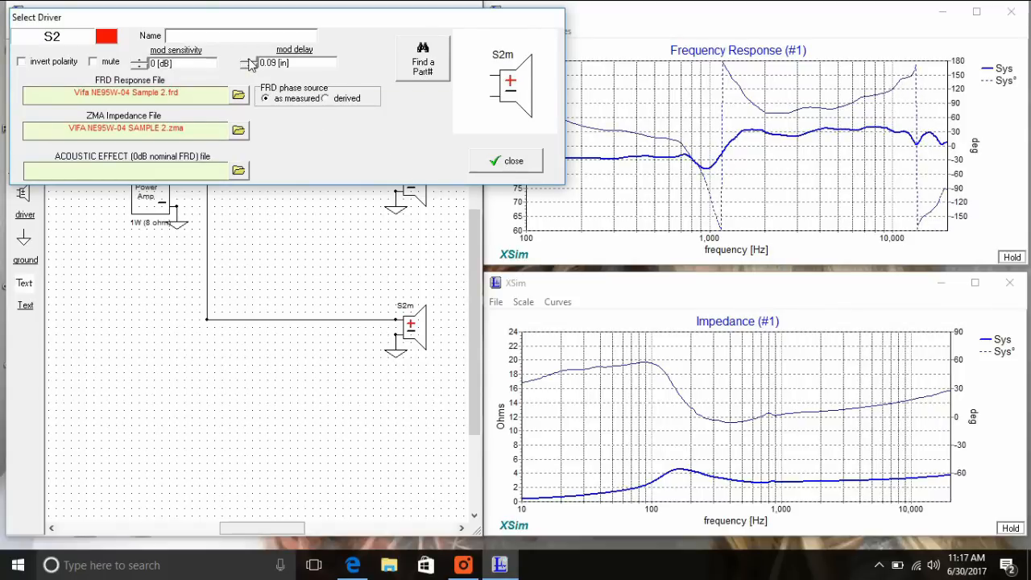
{"action": "left_click", "coordinate": [247, 61]}
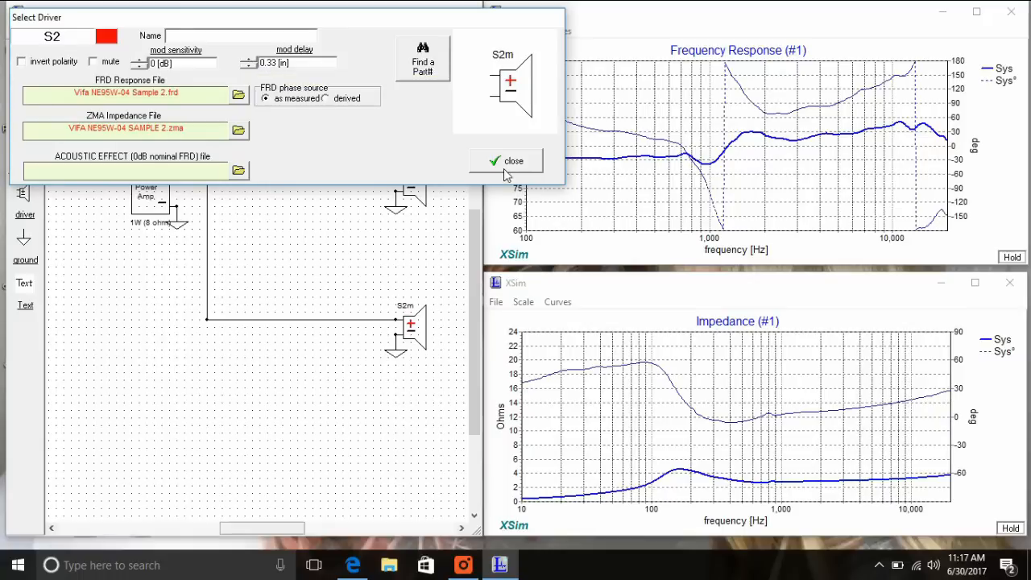
{"action": "left_click", "coordinate": [513, 160]}
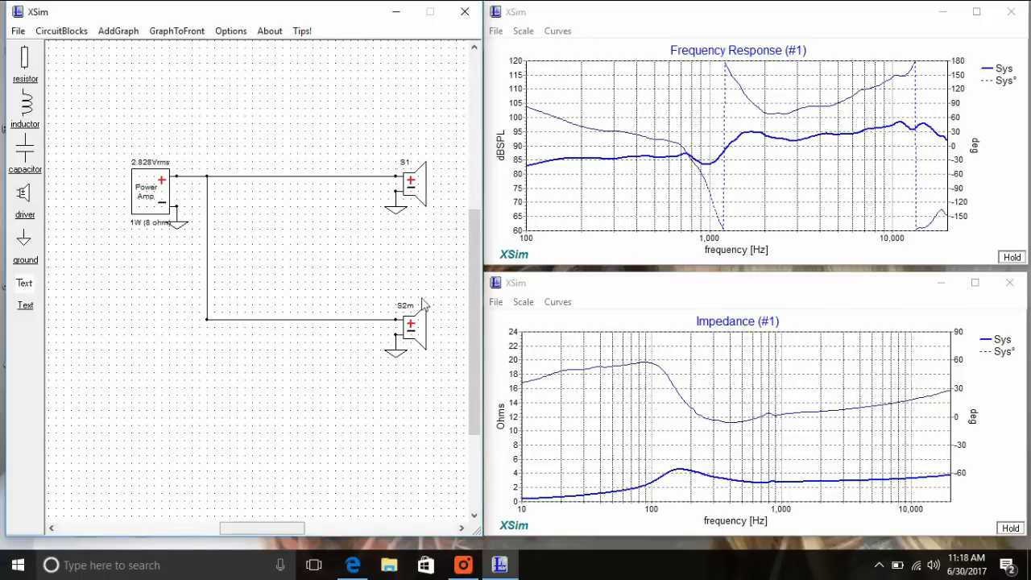
Step: Add the red S1 curve and the S2 curve to the frequency response graph
{"action": "left_click", "coordinate": [558, 31]}
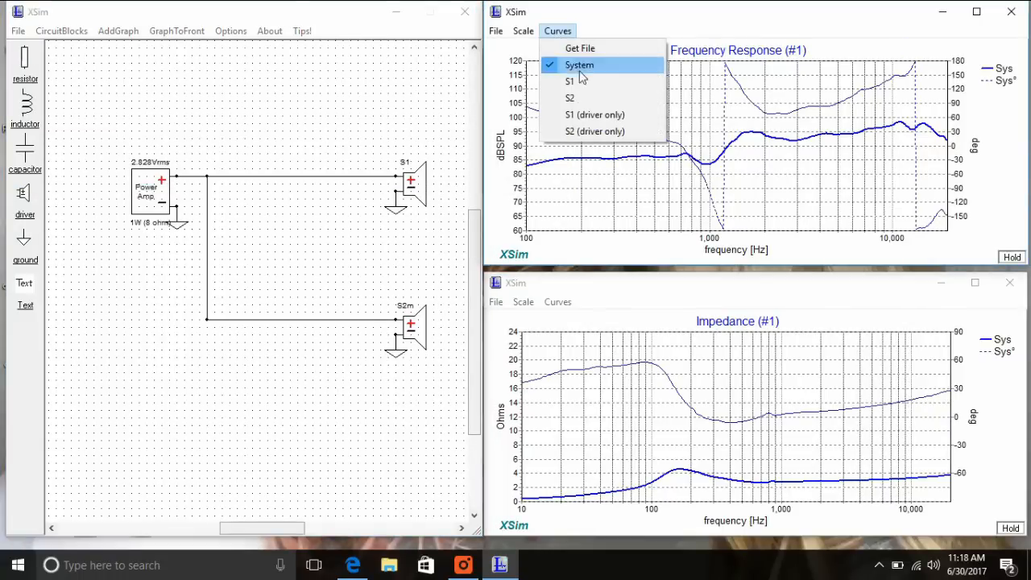
{"action": "left_click", "coordinate": [569, 81]}
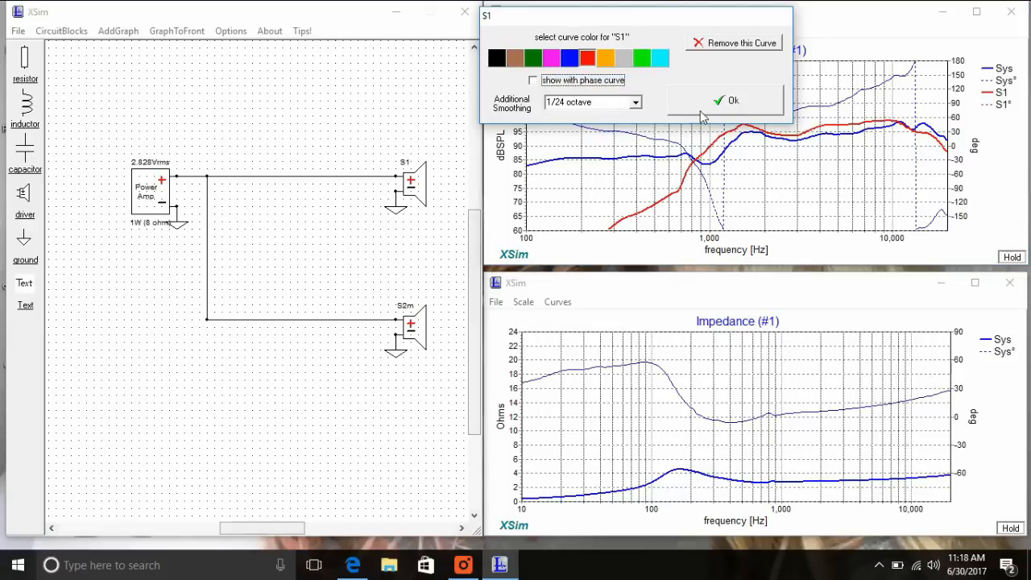
{"action": "left_click", "coordinate": [726, 100]}
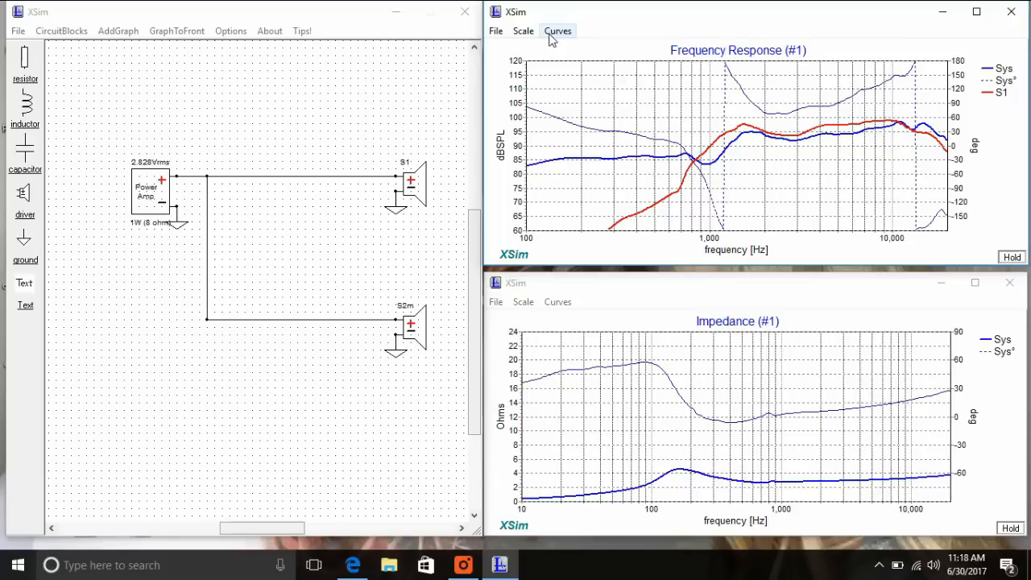
{"action": "left_click", "coordinate": [557, 31]}
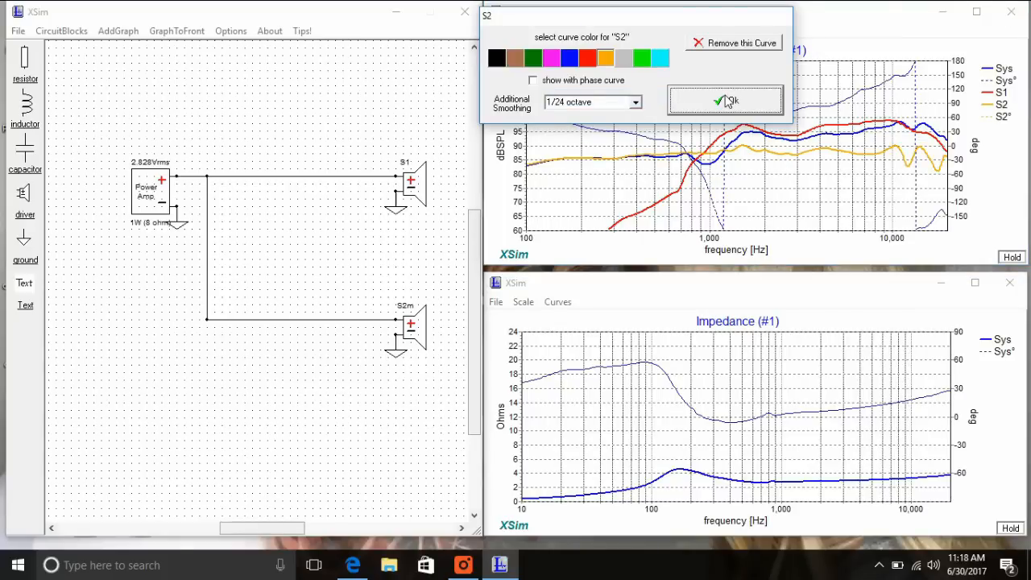
{"action": "left_click", "coordinate": [725, 100]}
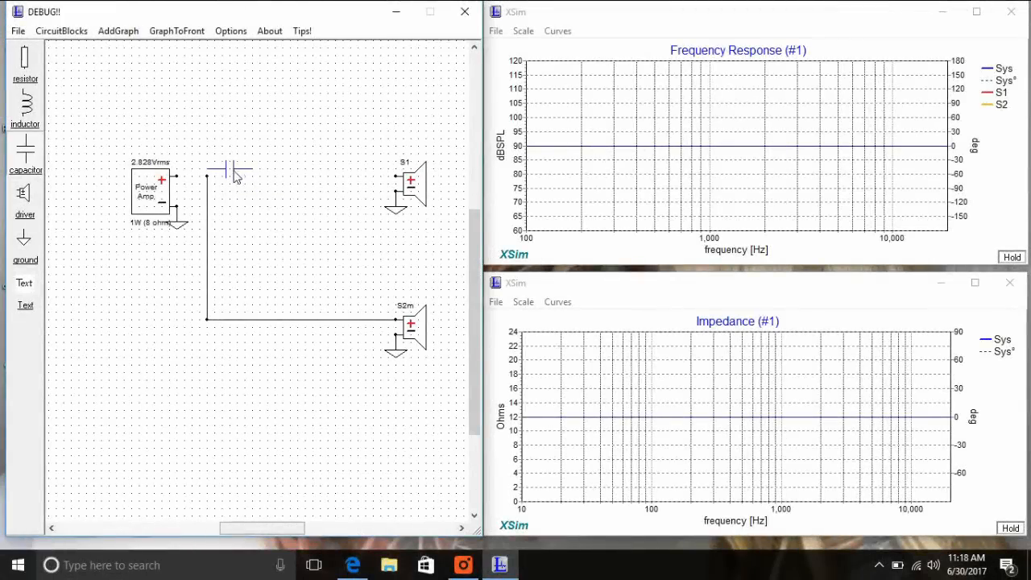
Step: Add series capacitor C1 before S1 and tune shunt inductor L1 to 0.47 mH with added resistance
{"action": "left_click", "coordinate": [24, 109]}
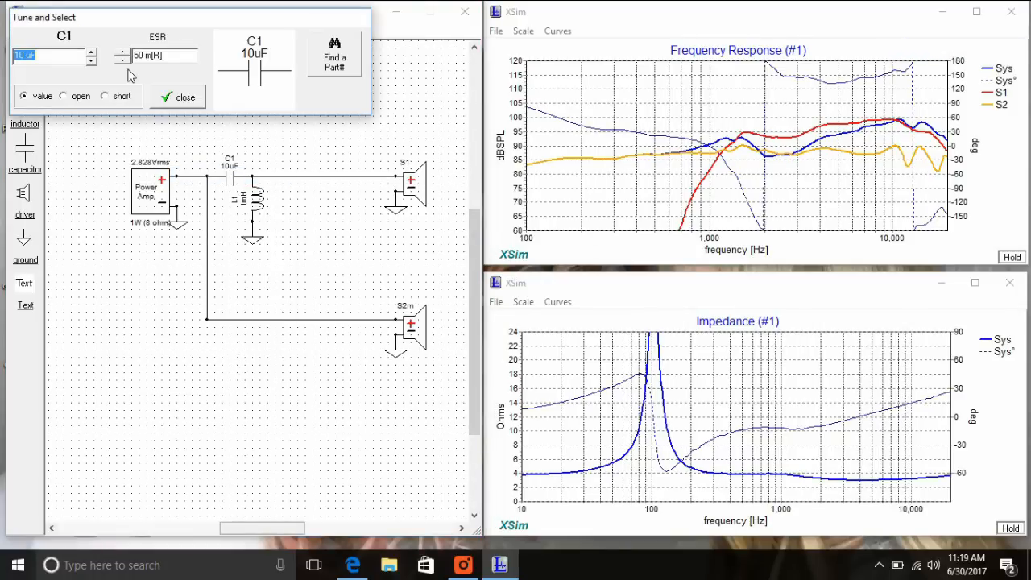
{"action": "left_click", "coordinate": [92, 59]}
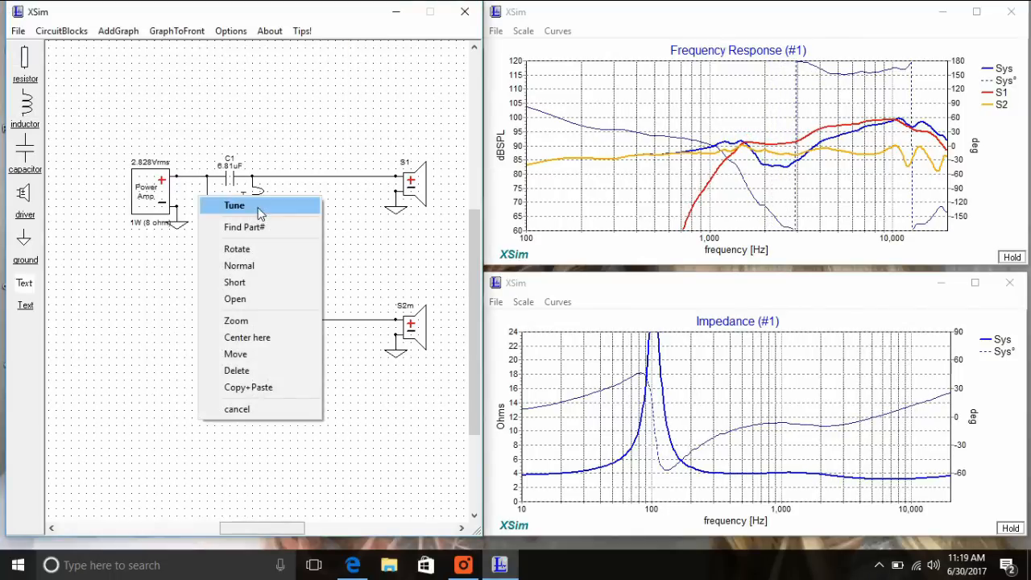
{"action": "left_click", "coordinate": [235, 204]}
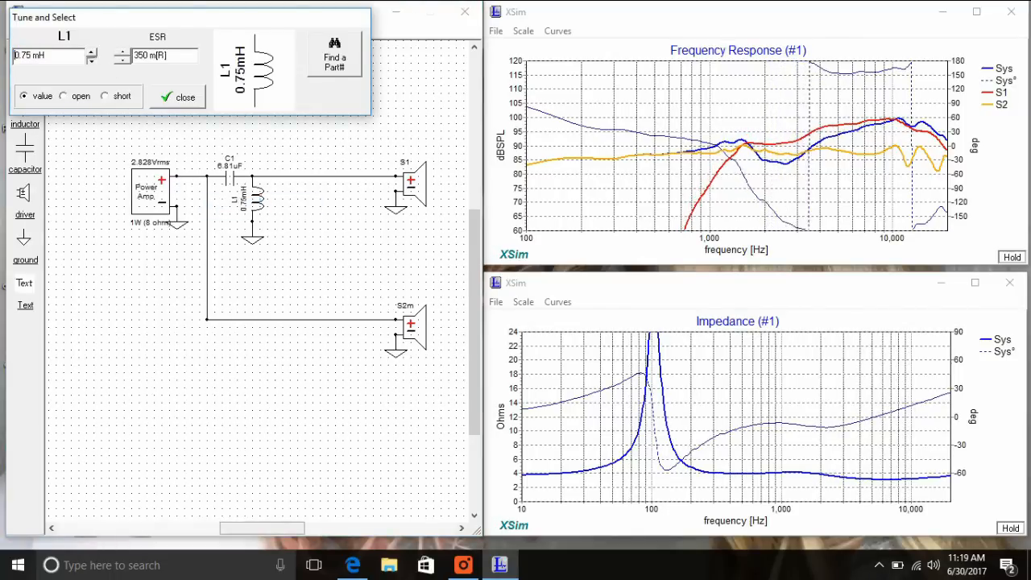
{"action": "left_click", "coordinate": [92, 59]}
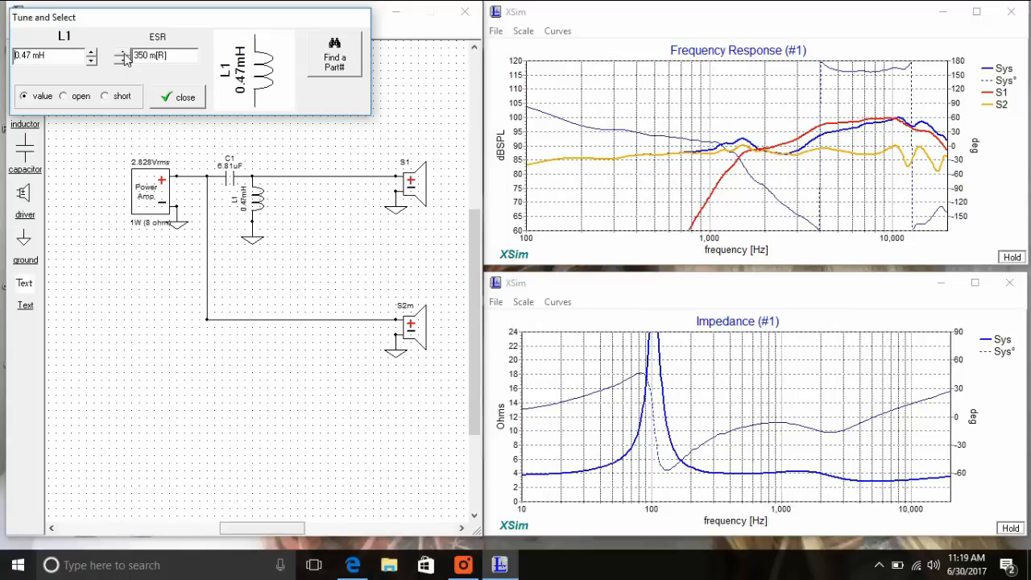
{"action": "left_click", "coordinate": [92, 51]}
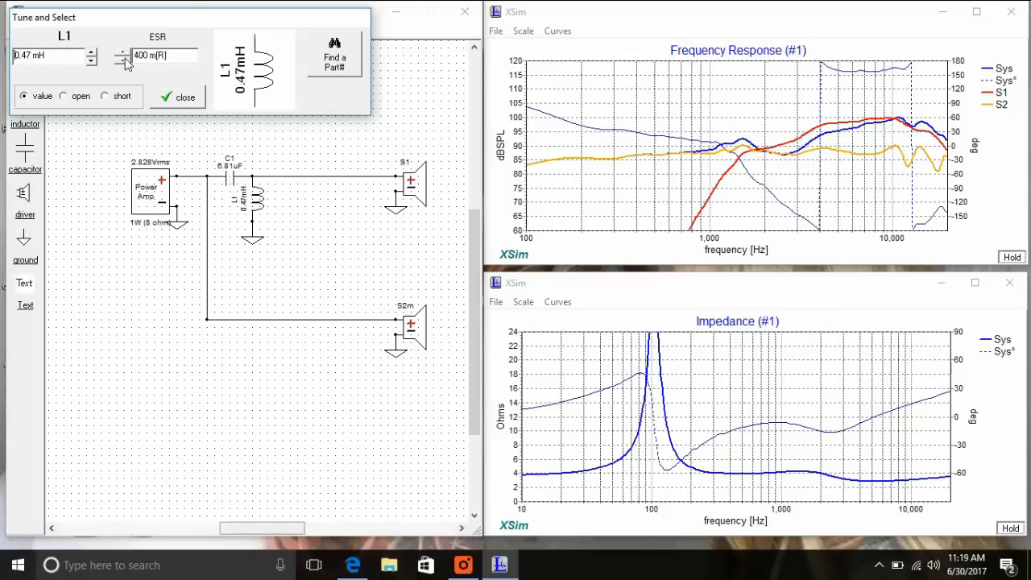
{"action": "left_click", "coordinate": [176, 96]}
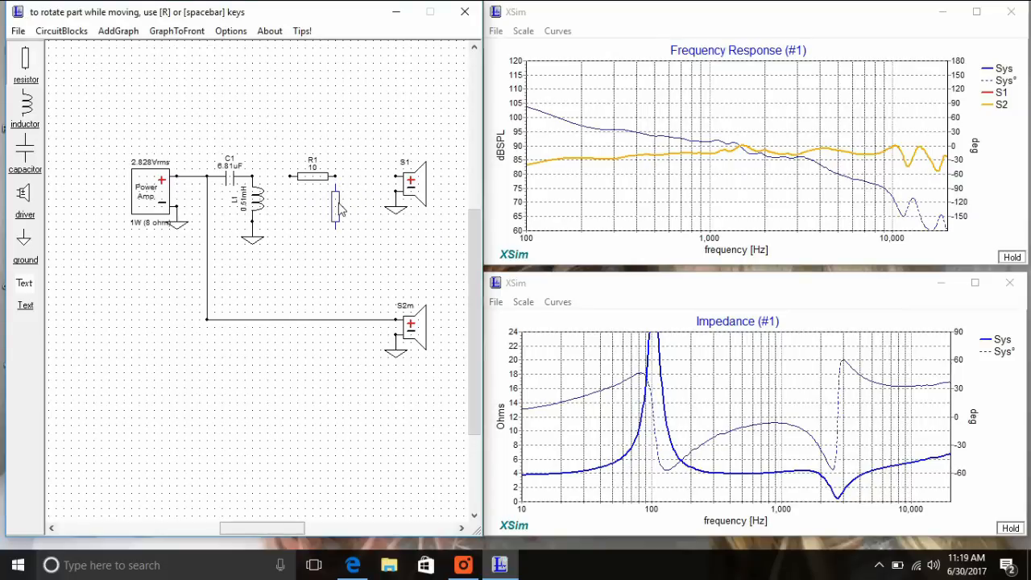
Step: Place shunt resistor R2 below R1 and tune it to 7.5 Ω
{"action": "left_click", "coordinate": [334, 205]}
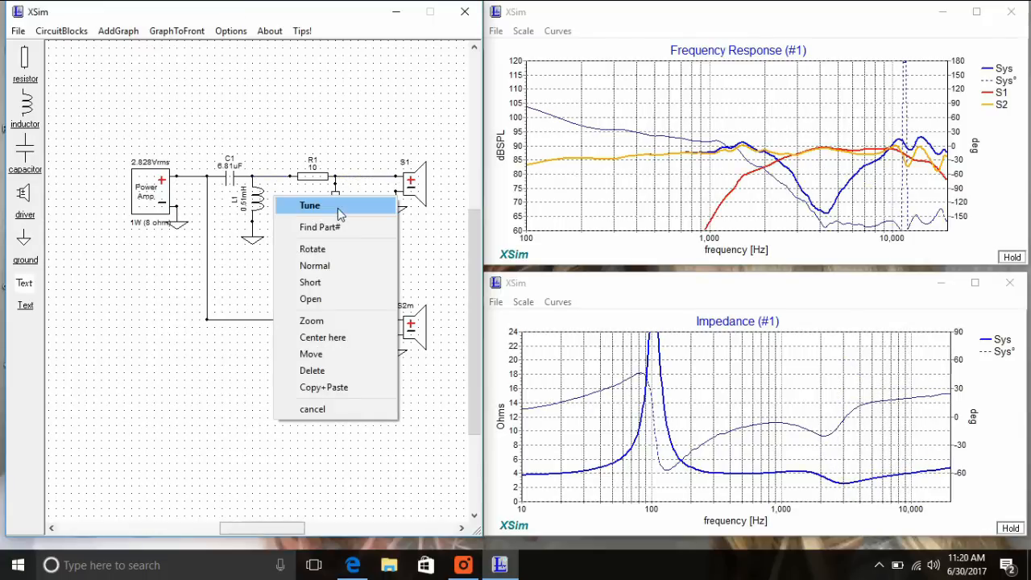
{"action": "left_click", "coordinate": [309, 204]}
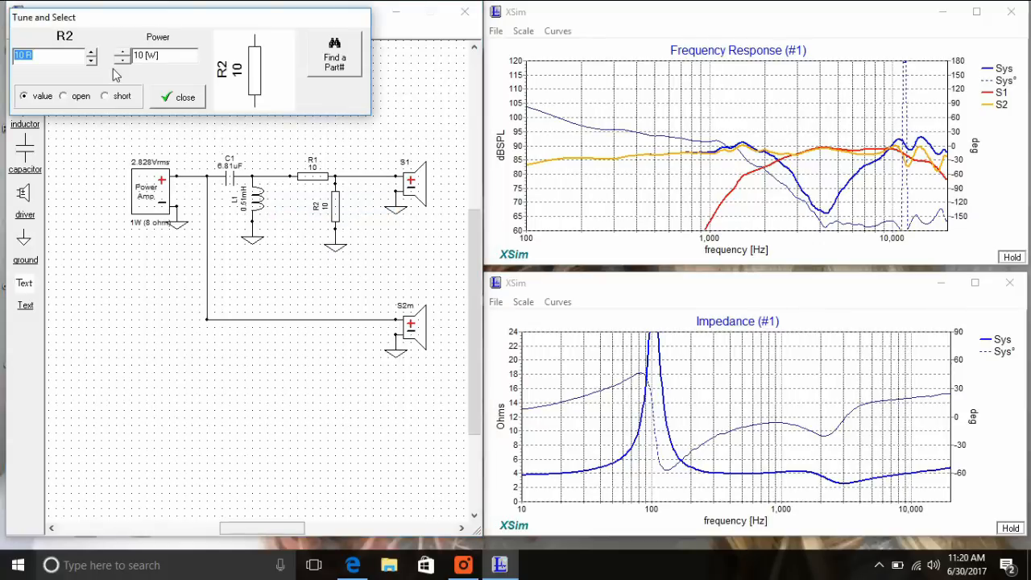
{"action": "type", "text": "7.5 R"}
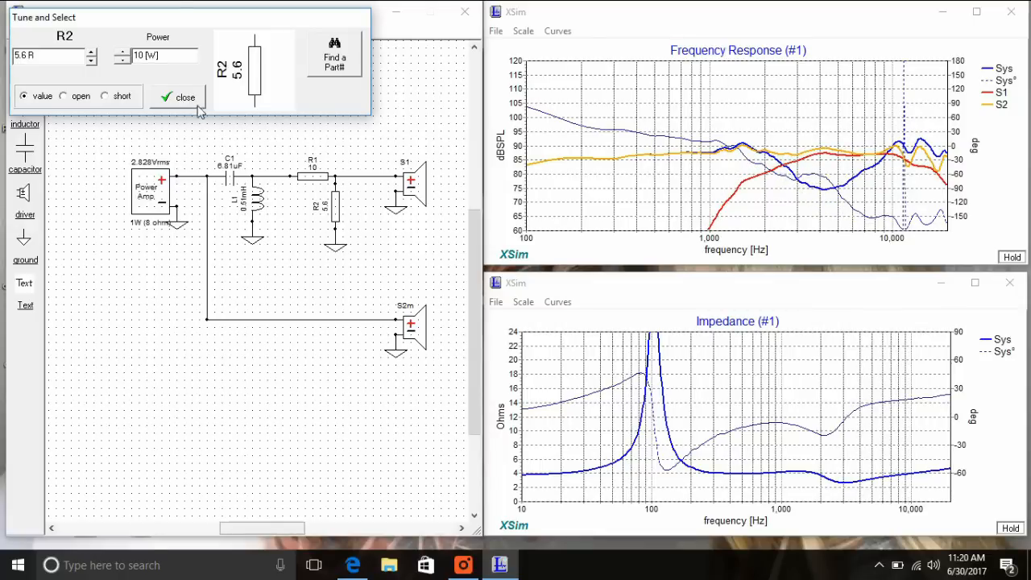
{"action": "left_click", "coordinate": [185, 96]}
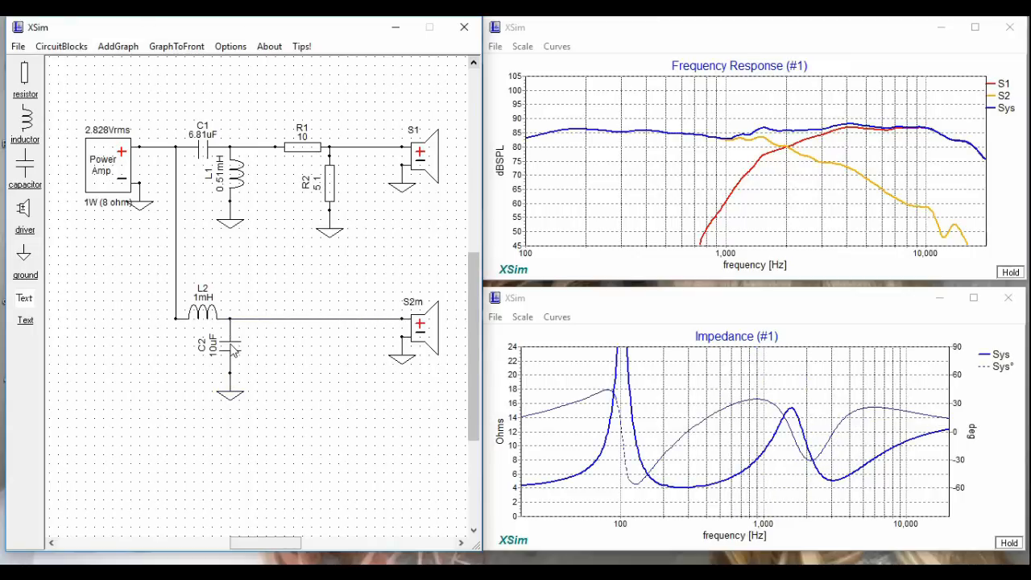
Step: Tune C2 to 18 µF, L2 to 0.82 mH, and R2 to 3.6 Ω
{"action": "double_click", "coordinate": [230, 334]}
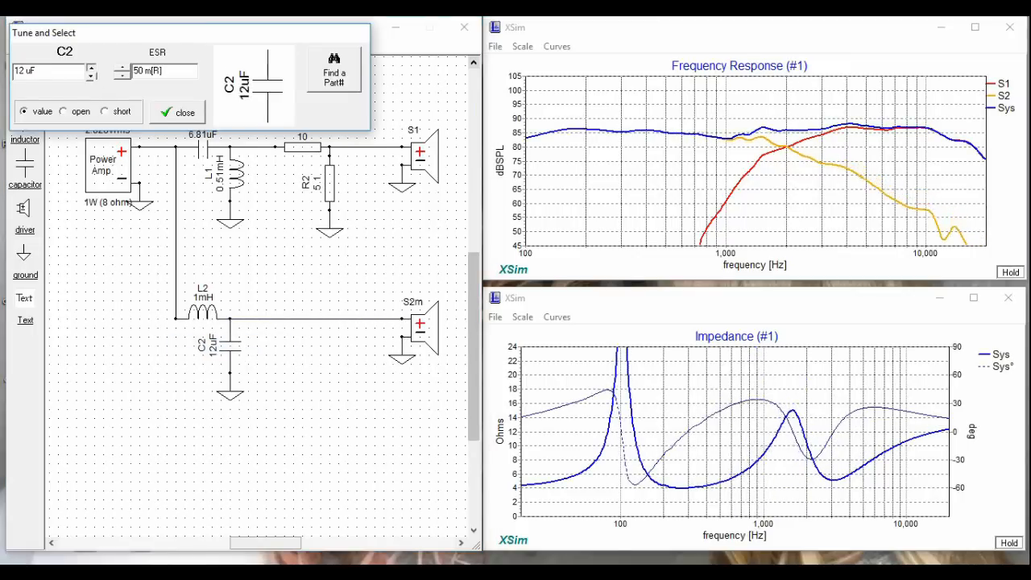
{"action": "left_click", "coordinate": [177, 112]}
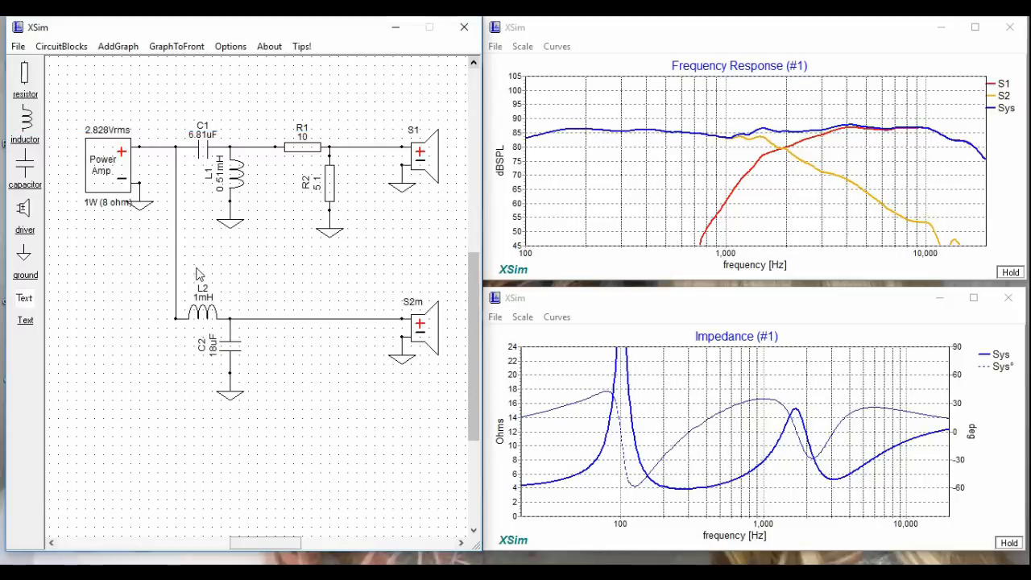
{"action": "double_click", "coordinate": [202, 303]}
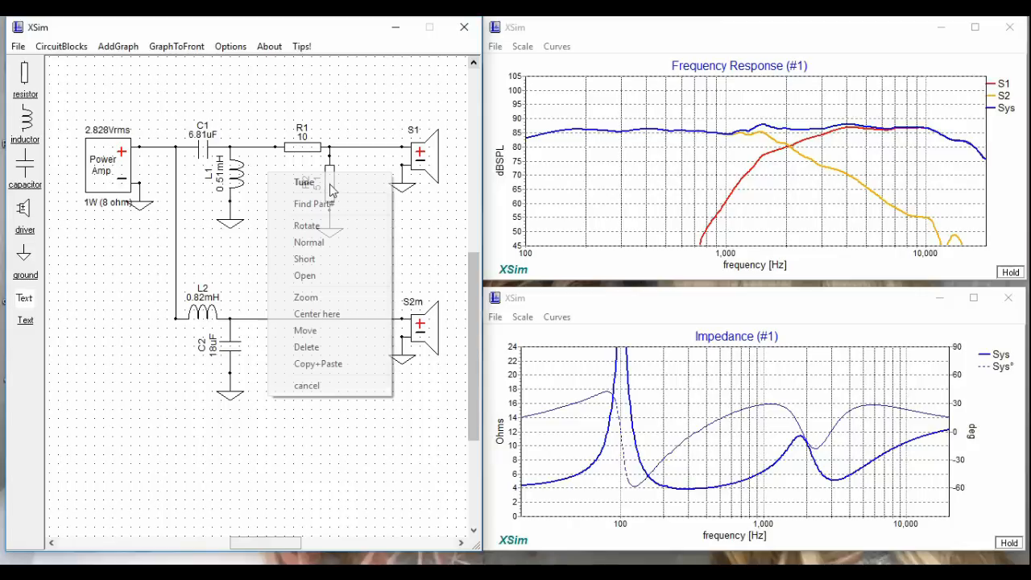
{"action": "left_click", "coordinate": [304, 181]}
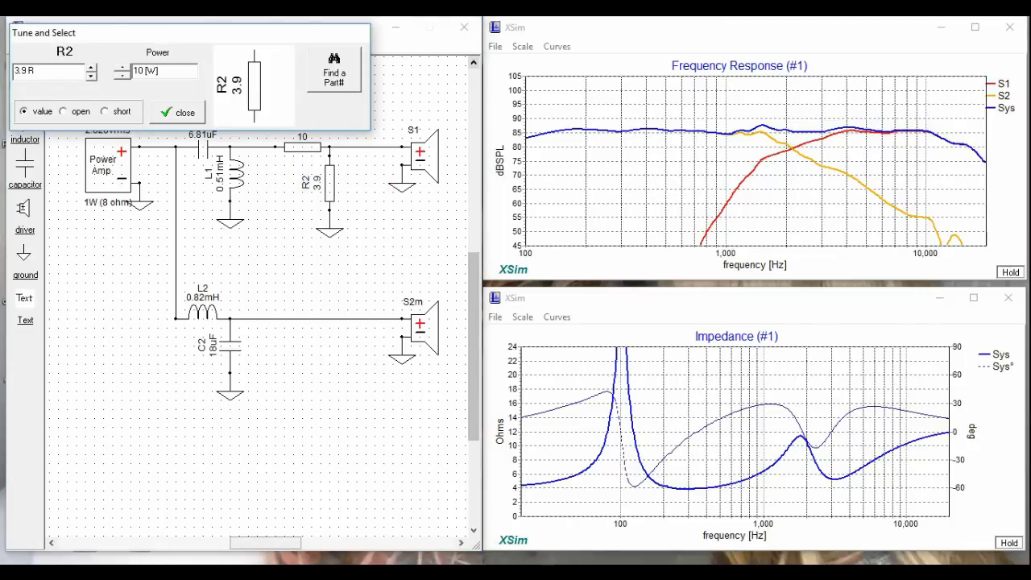
{"action": "left_click", "coordinate": [177, 112]}
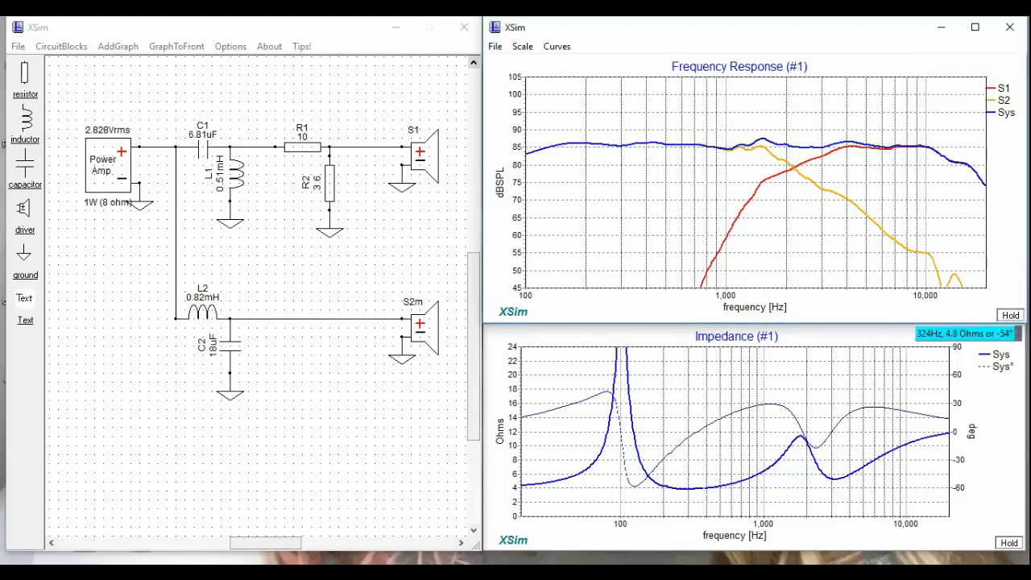
{"action": "mouse_move", "coordinate": [369, 346]}
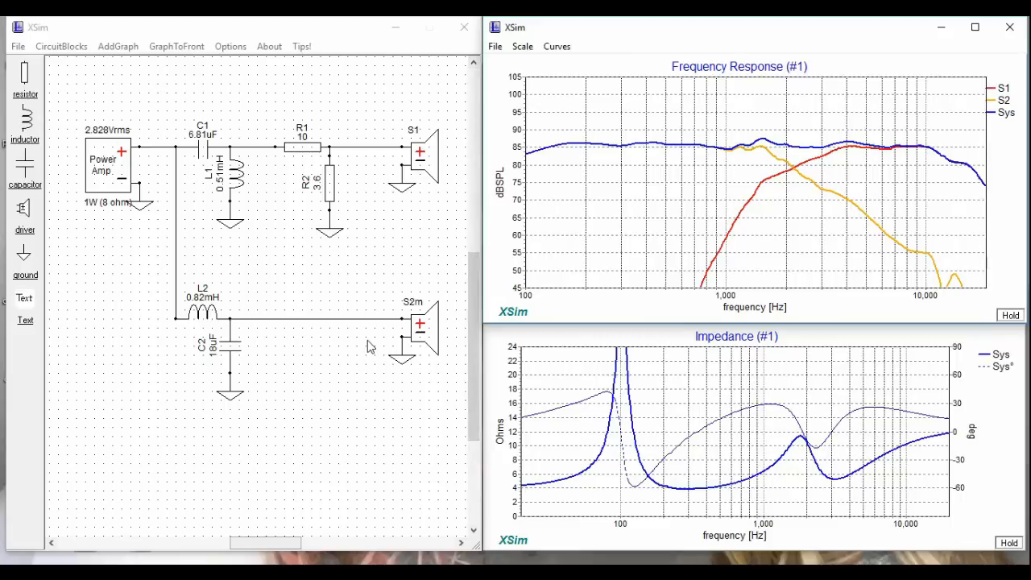
Step: Set up driver S3m with the Vifa NE95W-04 sample response file
{"action": "right_click", "coordinate": [371, 346]}
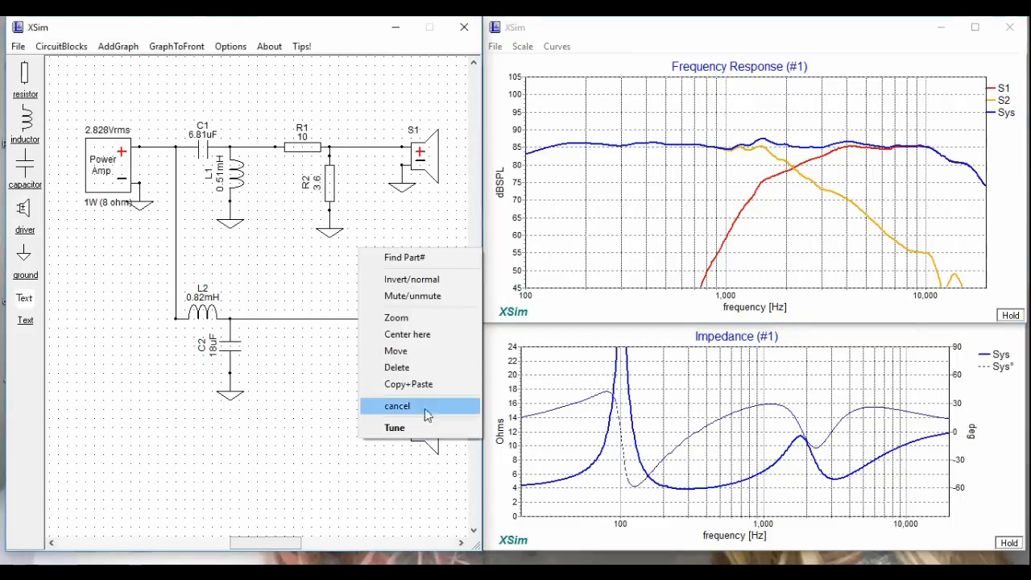
{"action": "left_click", "coordinate": [394, 427]}
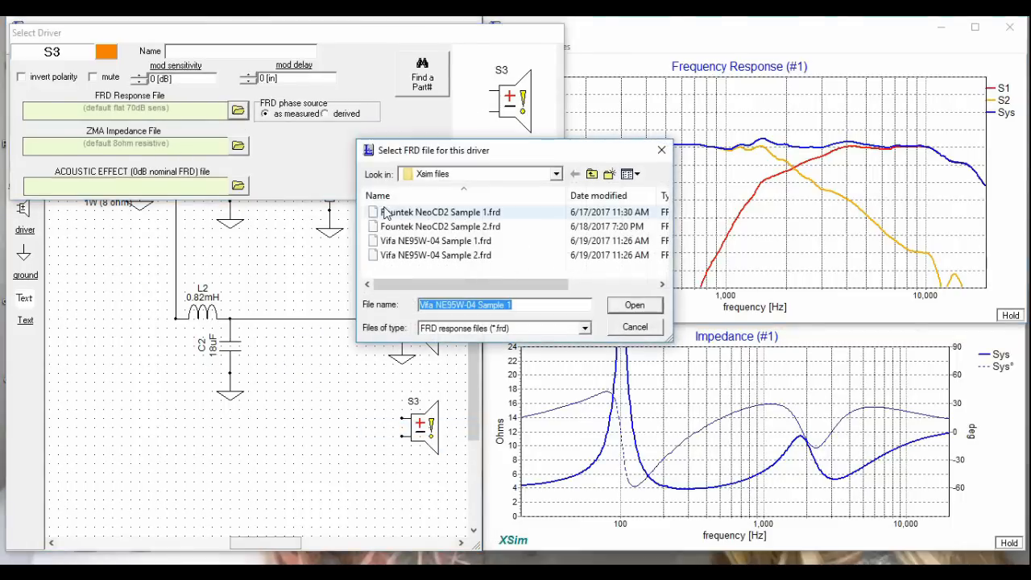
{"action": "left_click", "coordinate": [634, 304]}
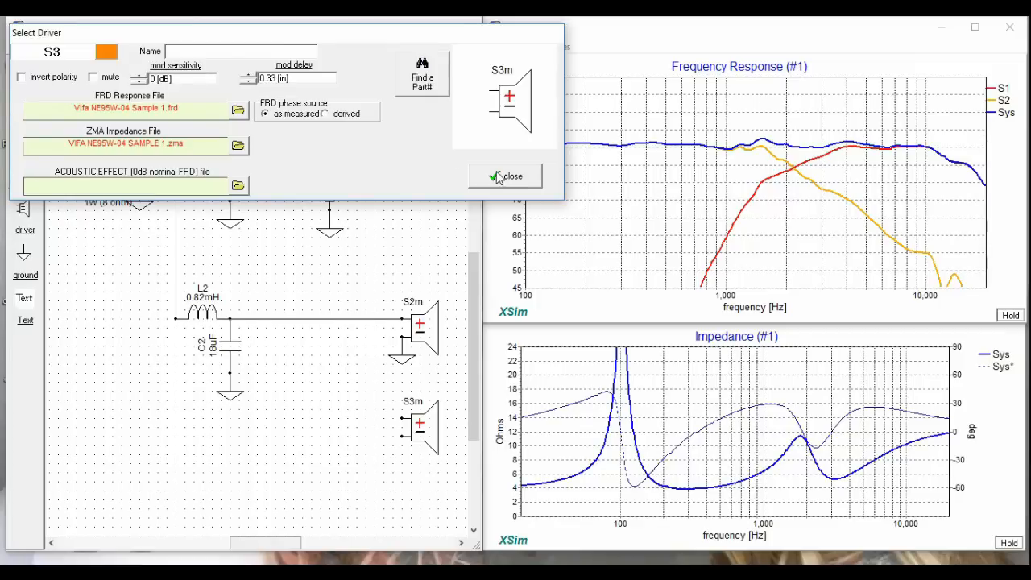
{"action": "left_click", "coordinate": [506, 175]}
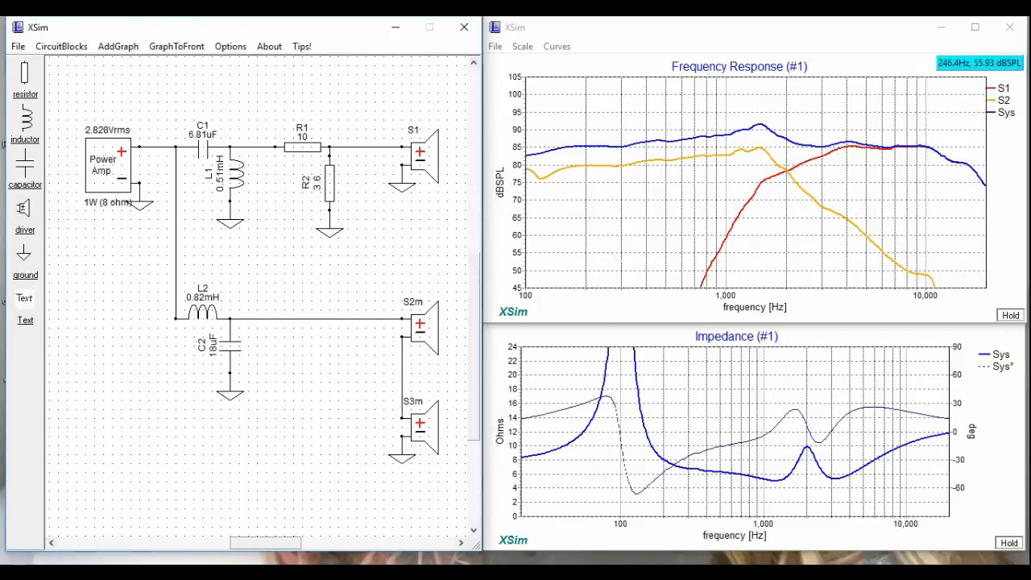
Step: Retune inductor L2 to 1.6 mH and capacitor C2 to 10 µF
{"action": "left_click", "coordinate": [203, 315]}
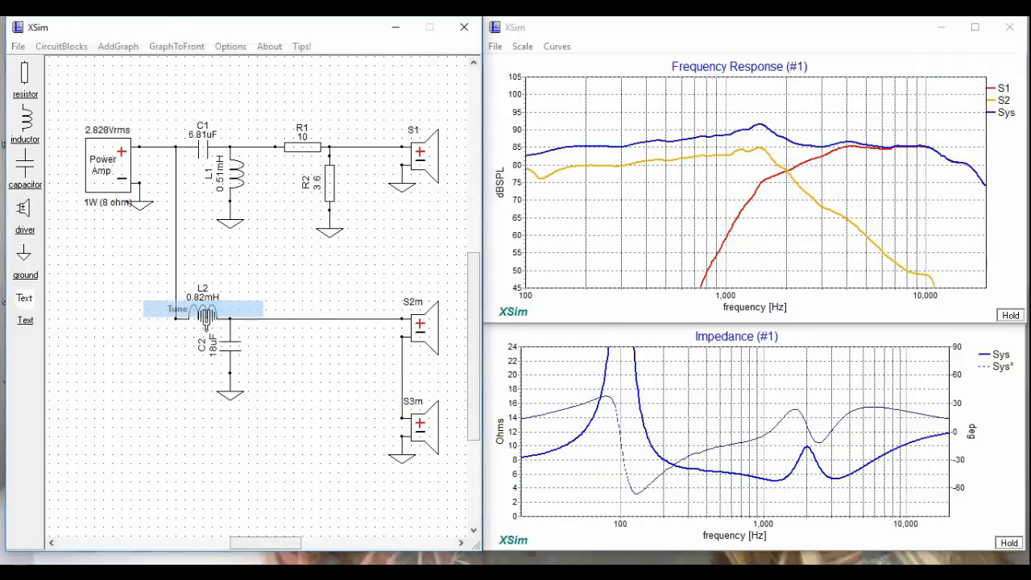
{"action": "left_click", "coordinate": [205, 310]}
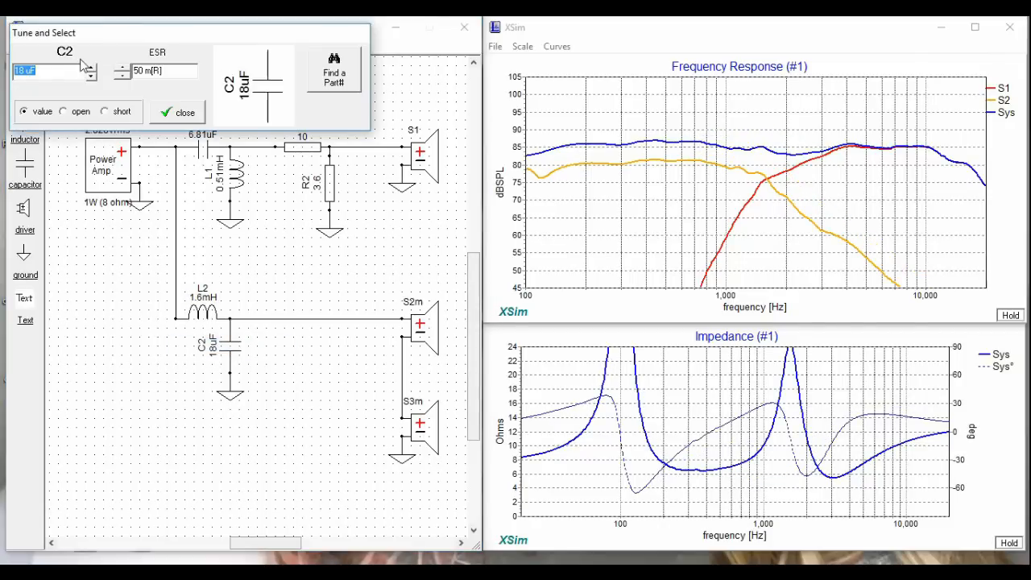
{"action": "left_click", "coordinate": [178, 112]}
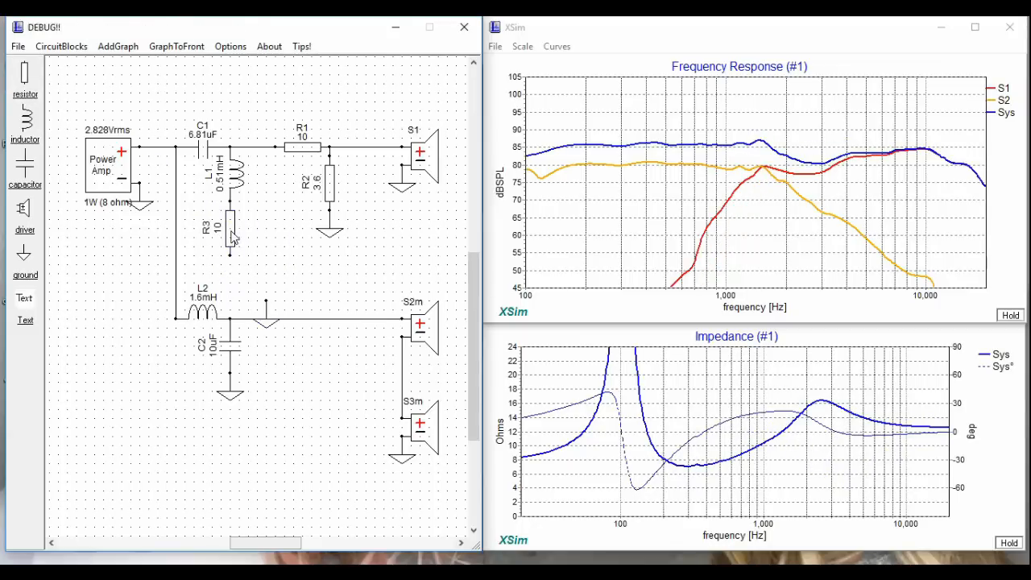
Step: Set R3 to 1 Ω, toggle between value and short to compare, ending shorted
{"action": "right_click", "coordinate": [231, 234]}
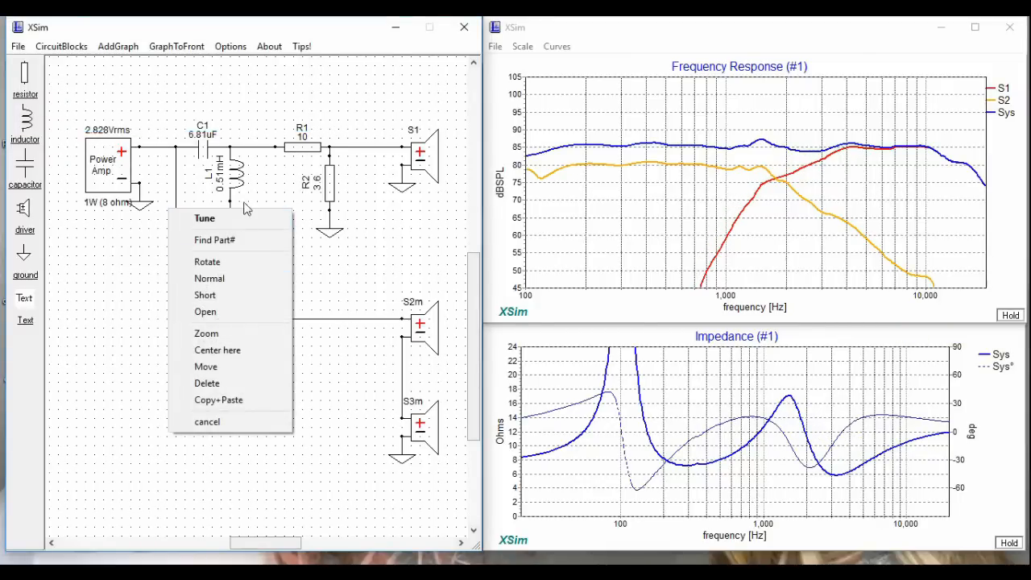
{"action": "left_click", "coordinate": [204, 218]}
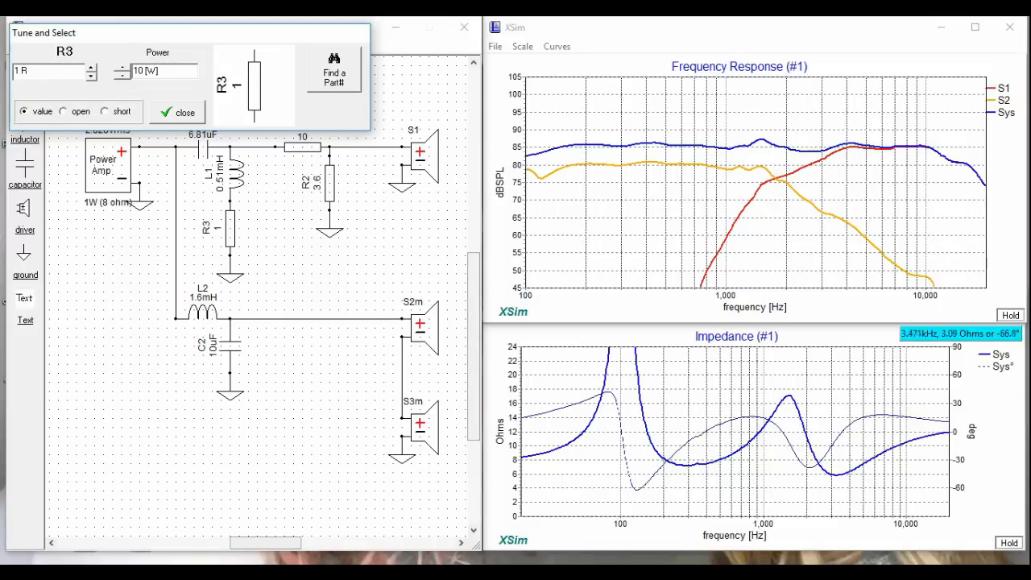
{"action": "left_click", "coordinate": [105, 111]}
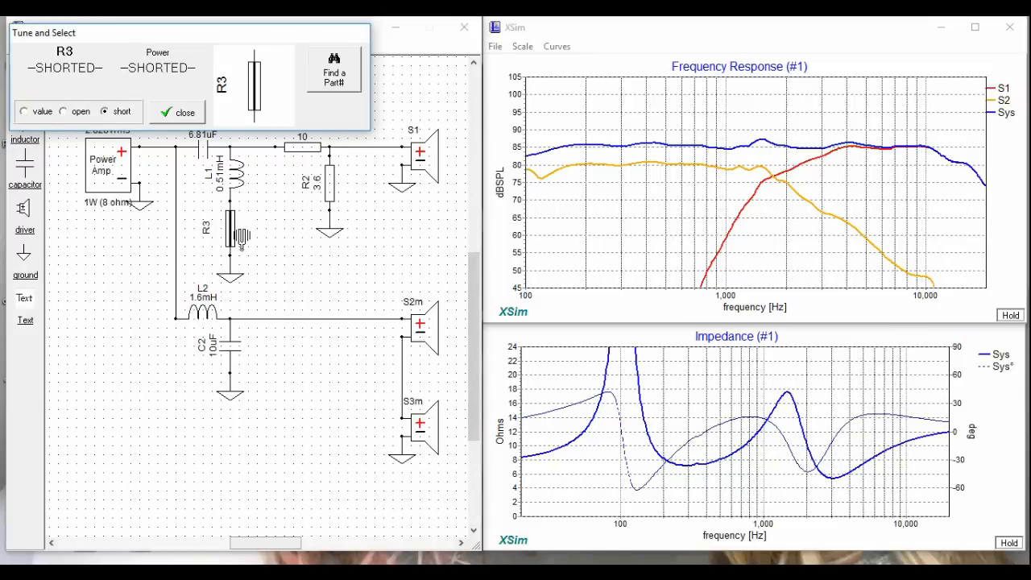
{"action": "left_click", "coordinate": [24, 111]}
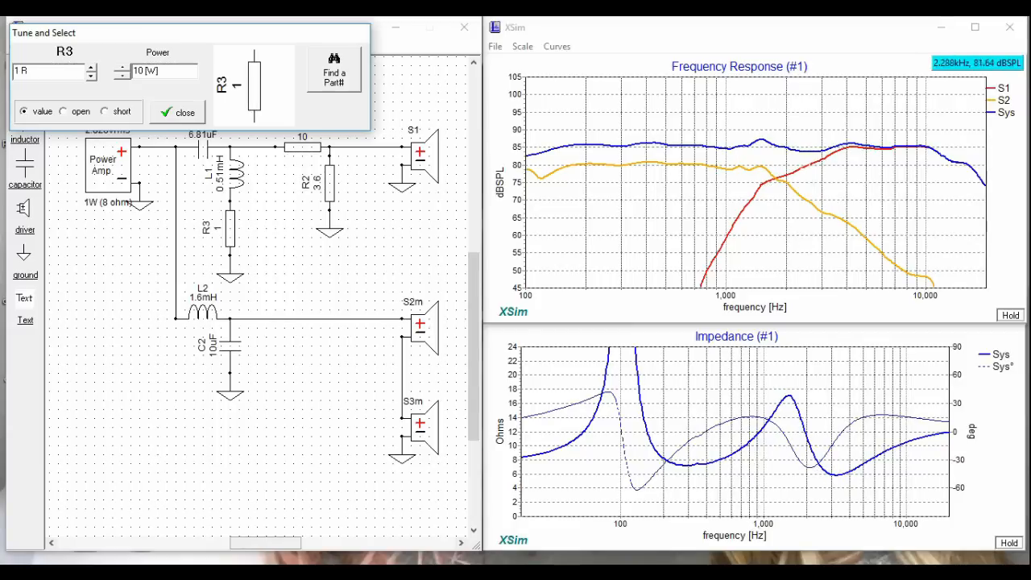
{"action": "left_click", "coordinate": [105, 111]}
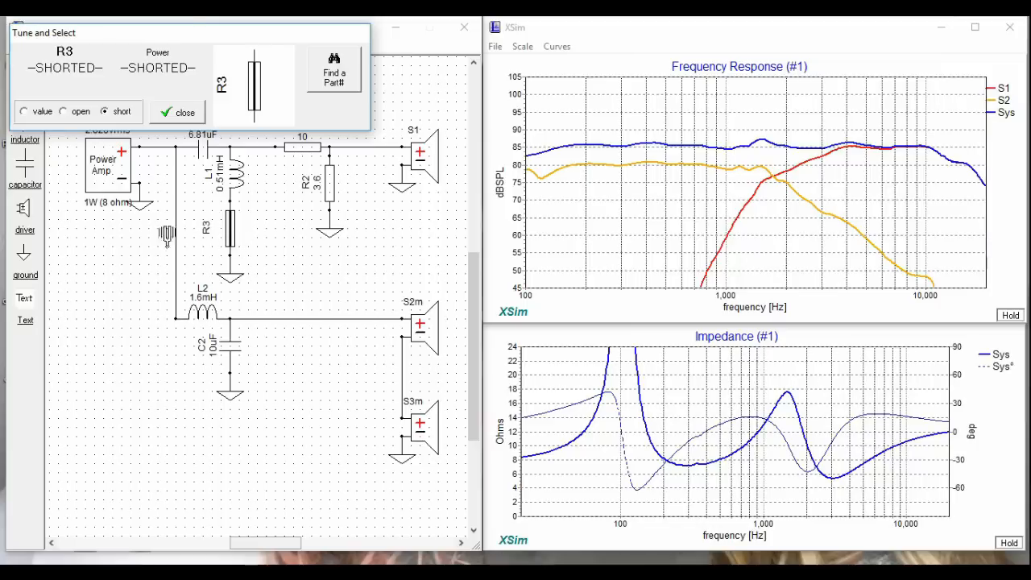
{"action": "left_click", "coordinate": [24, 111]}
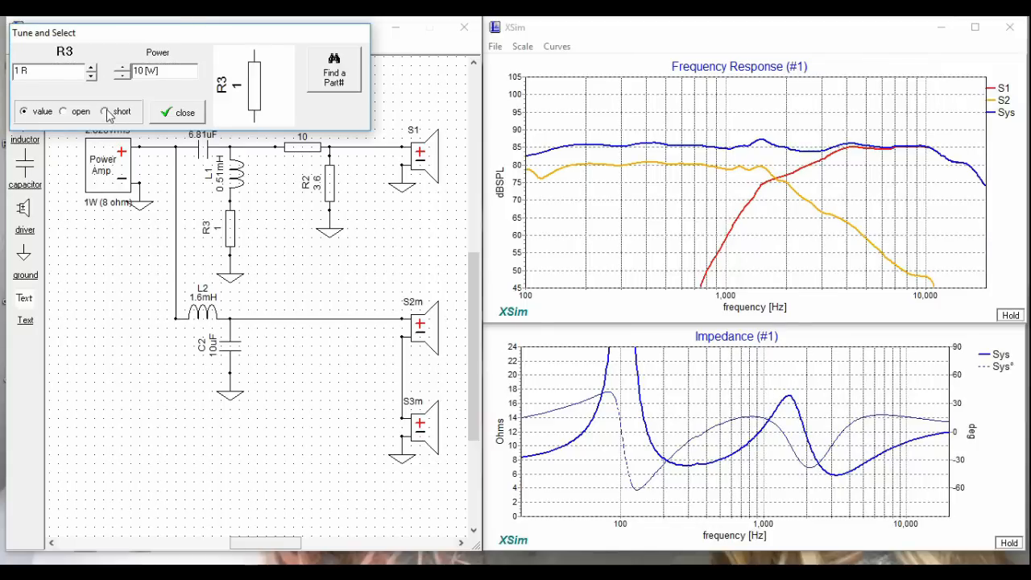
{"action": "left_click", "coordinate": [178, 112]}
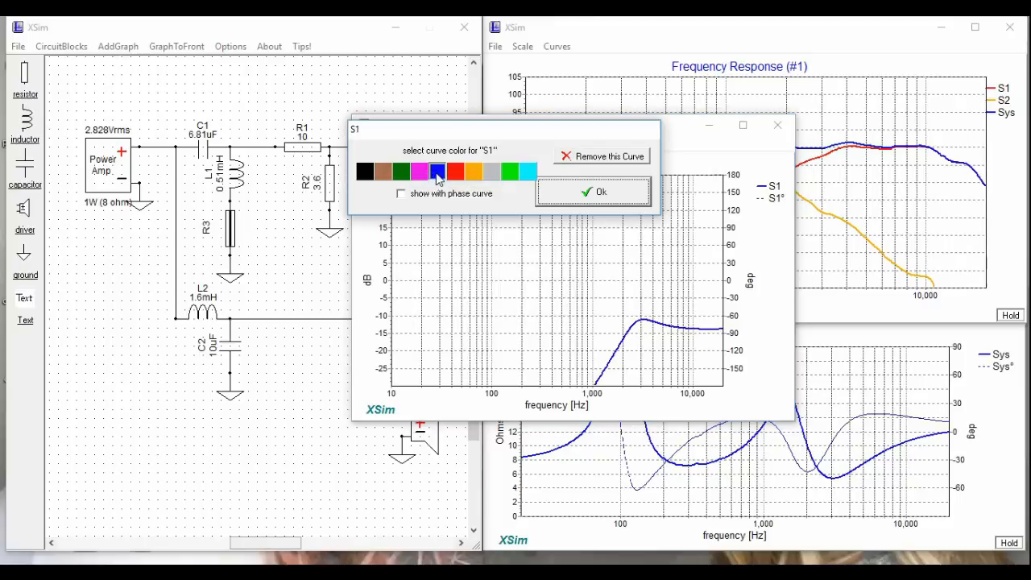
Step: Colour the S1 curve blue, confirm the S2 colour, and adjust the electrical plot scale
{"action": "left_click", "coordinate": [391, 145]}
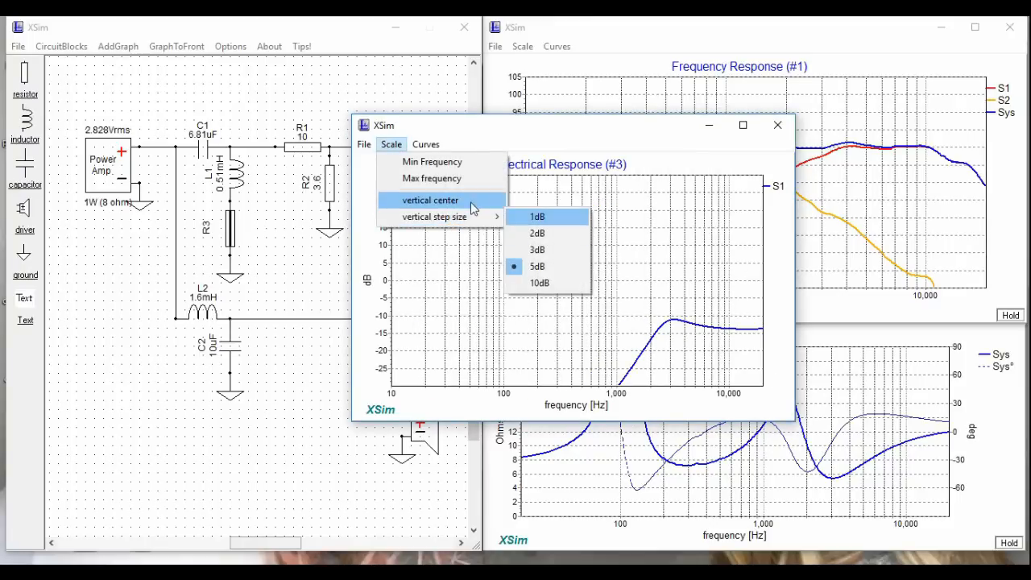
{"action": "left_click", "coordinate": [429, 200]}
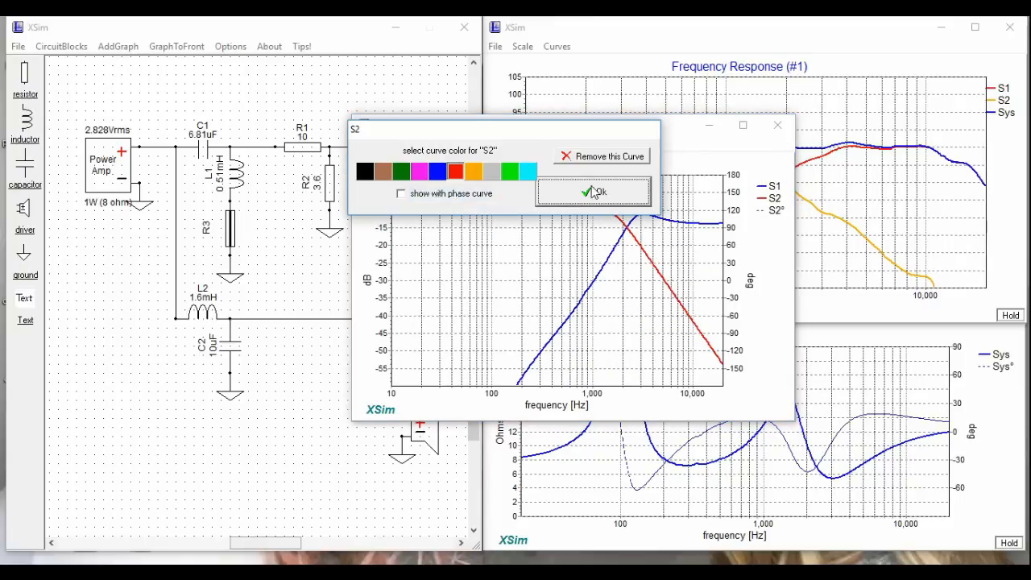
{"action": "left_click", "coordinate": [593, 192]}
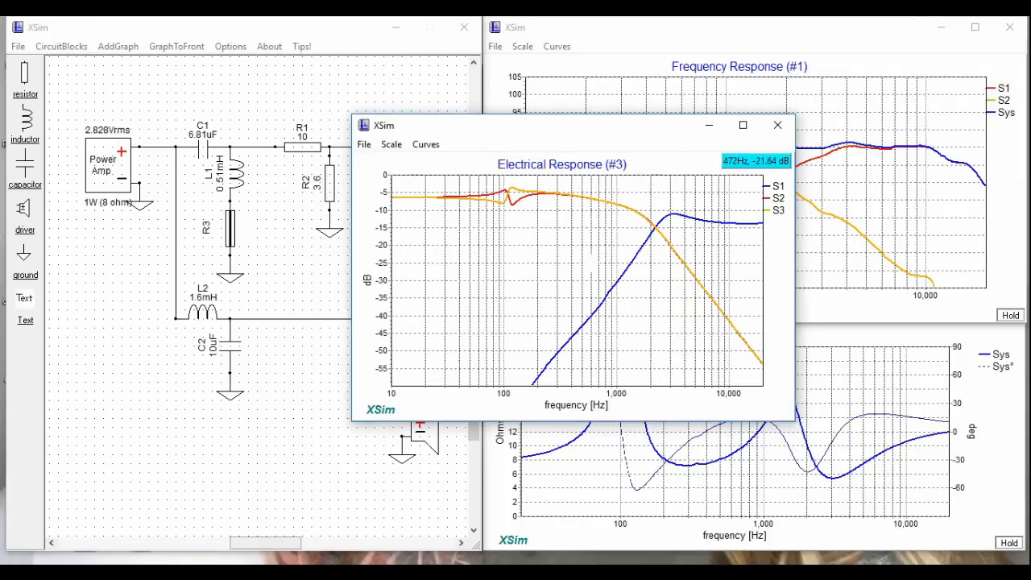
Step: Tune capacitor C1 to 6.81 µF
{"action": "right_click", "coordinate": [202, 137]}
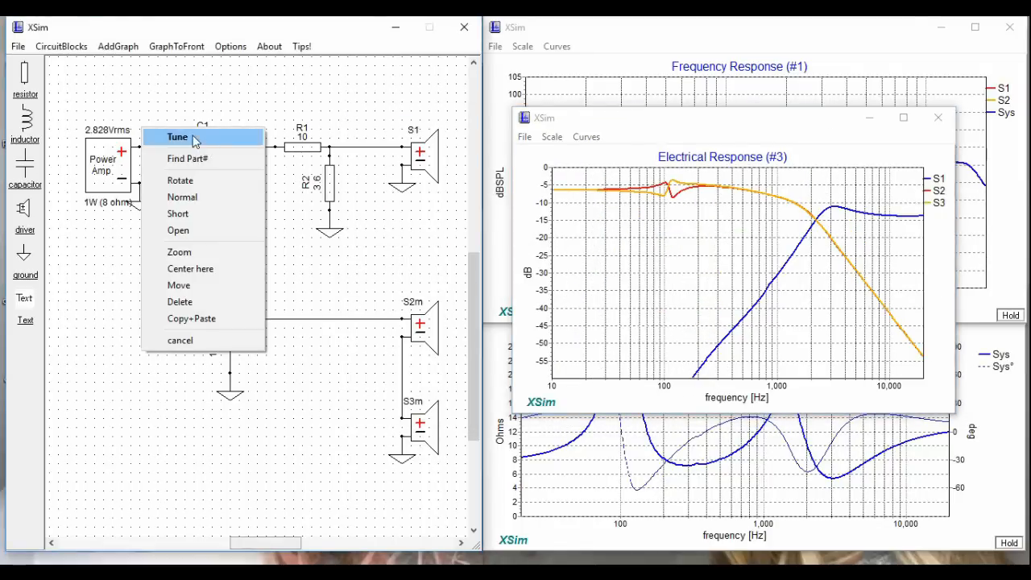
{"action": "left_click", "coordinate": [177, 136]}
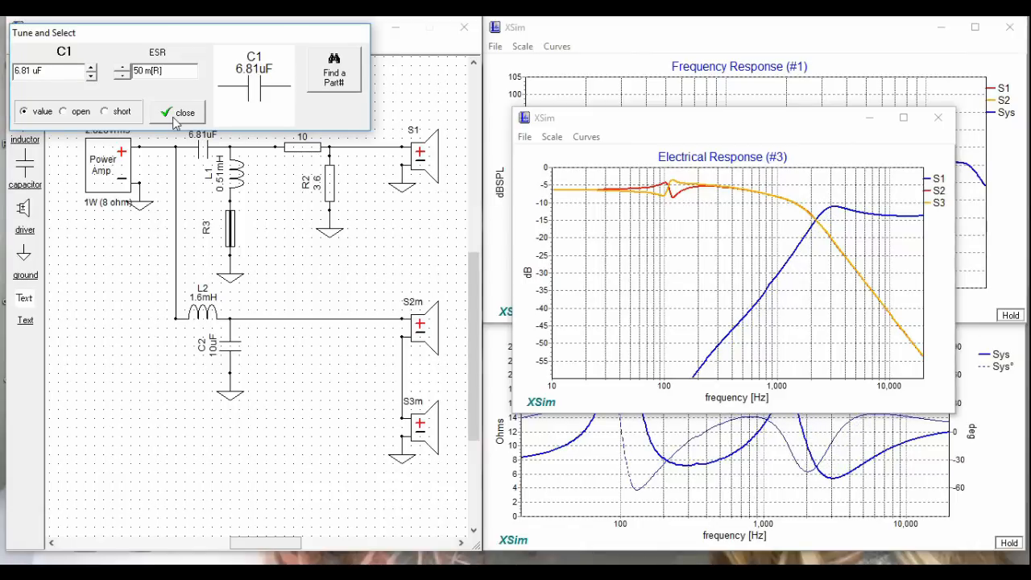
{"action": "left_click", "coordinate": [177, 112]}
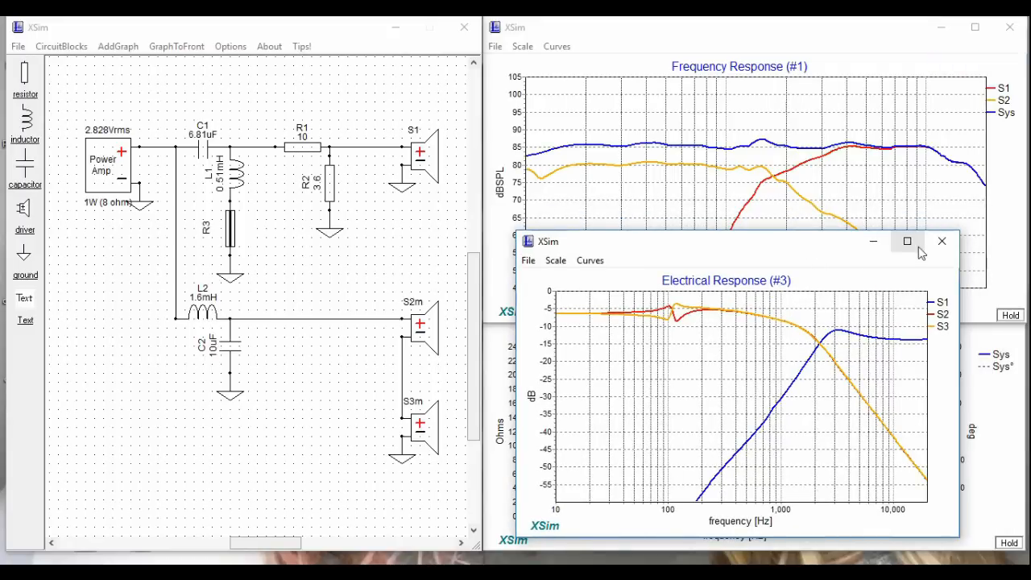
Step: Replace the response graph with a Component Power dissipation graph and drive the amp at 100 W
{"action": "left_click", "coordinate": [118, 46]}
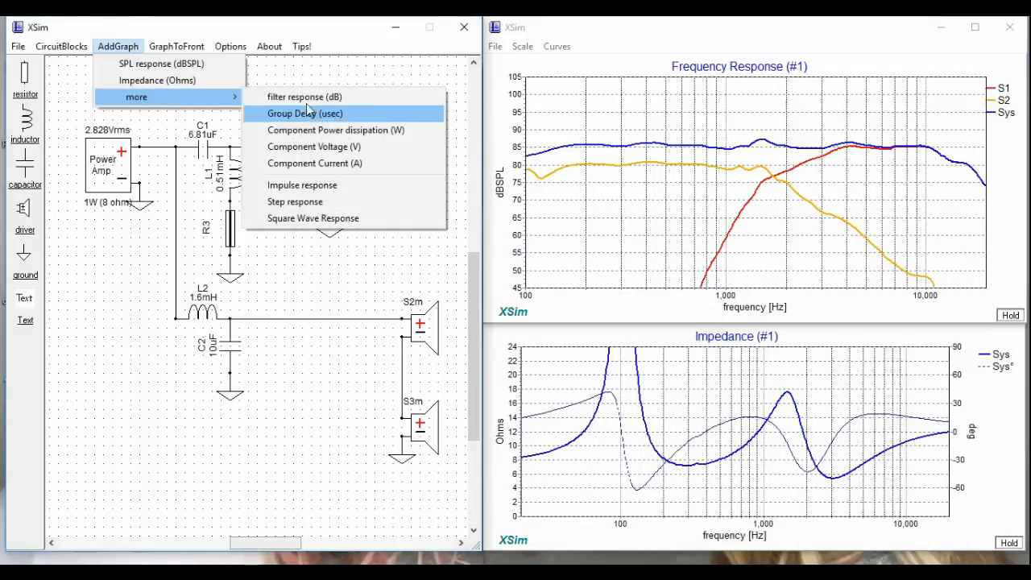
{"action": "left_click", "coordinate": [335, 130]}
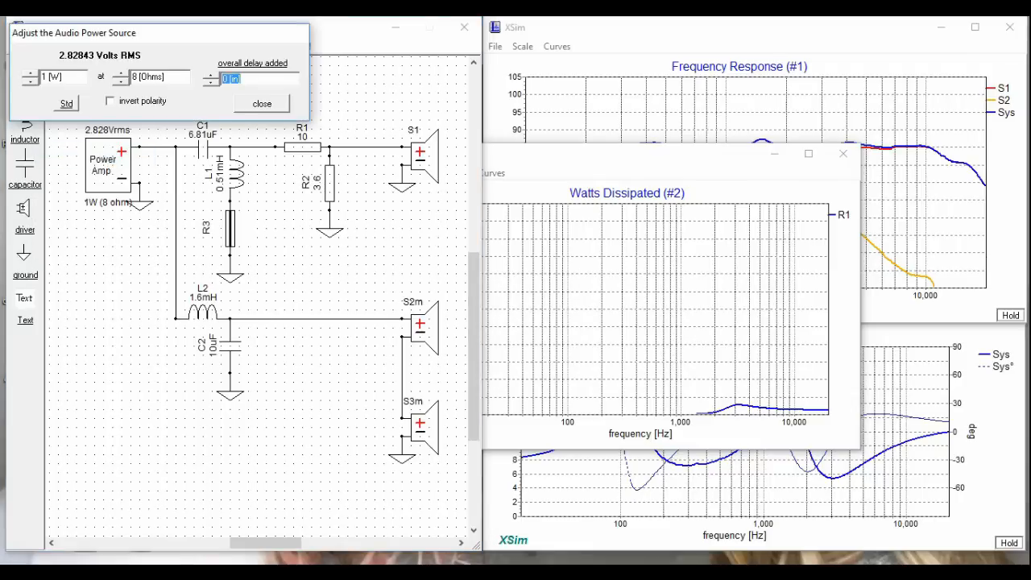
{"action": "left_click", "coordinate": [261, 103]}
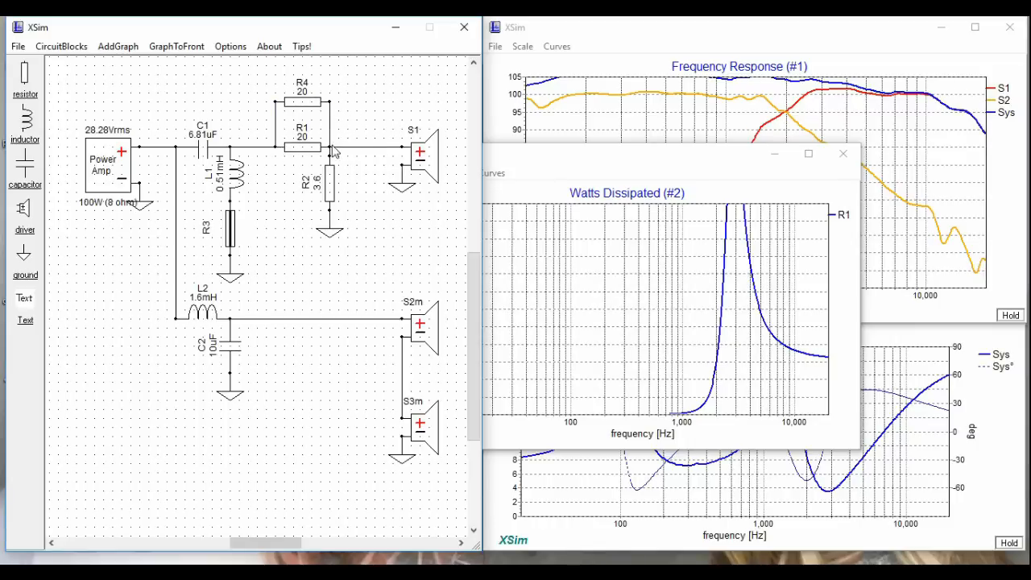
Step: Raise the power graph's minimum frequency and add S1, S3 and R2 dissipation curves
{"action": "left_click", "coordinate": [457, 172]}
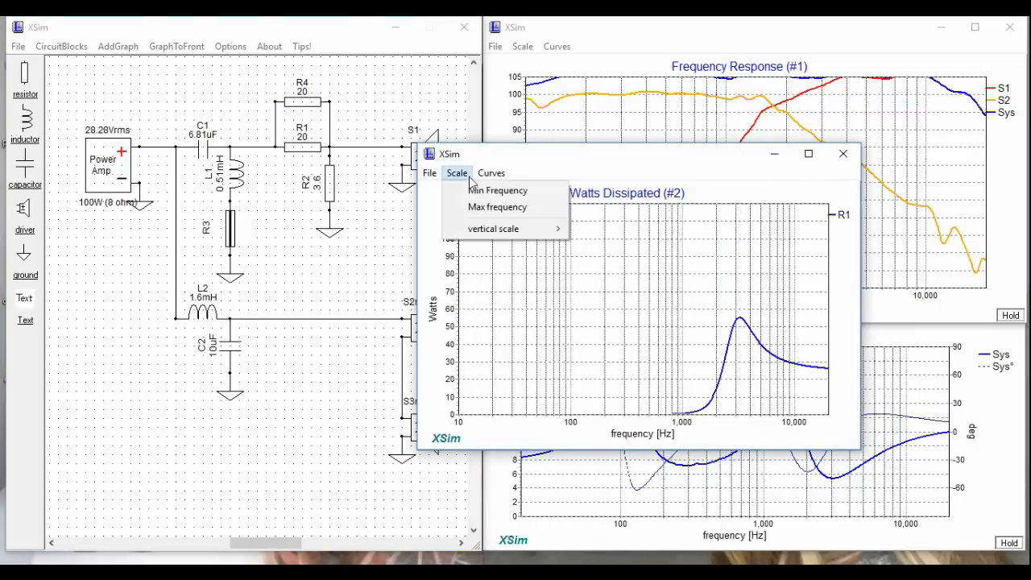
{"action": "left_click", "coordinate": [497, 190]}
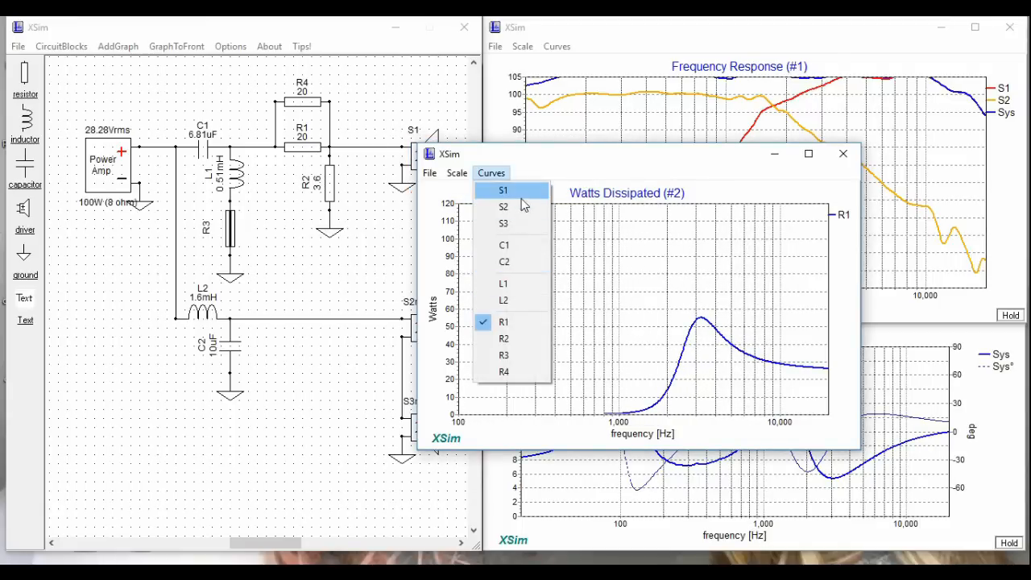
{"action": "left_click", "coordinate": [502, 190]}
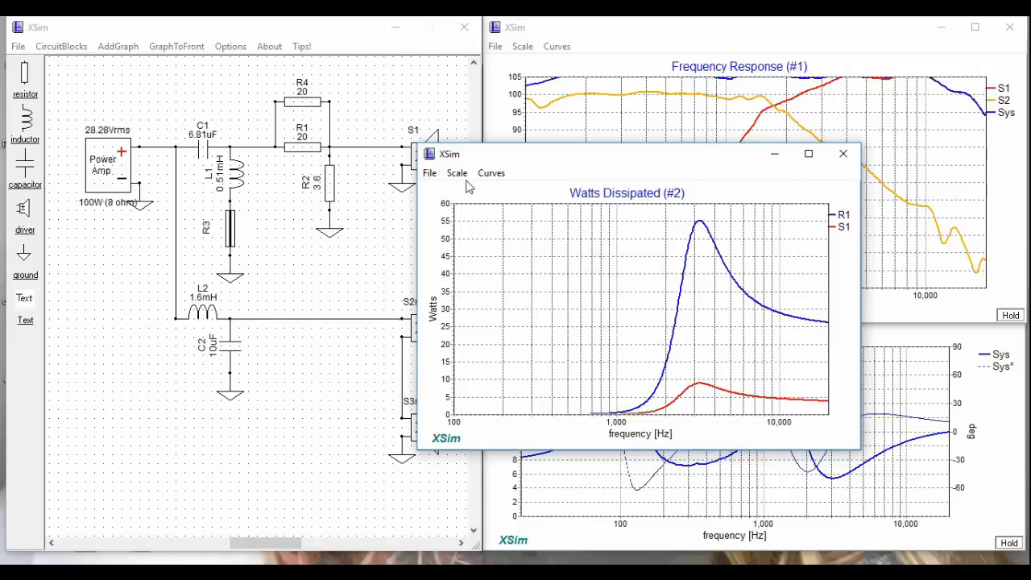
{"action": "left_click", "coordinate": [492, 172]}
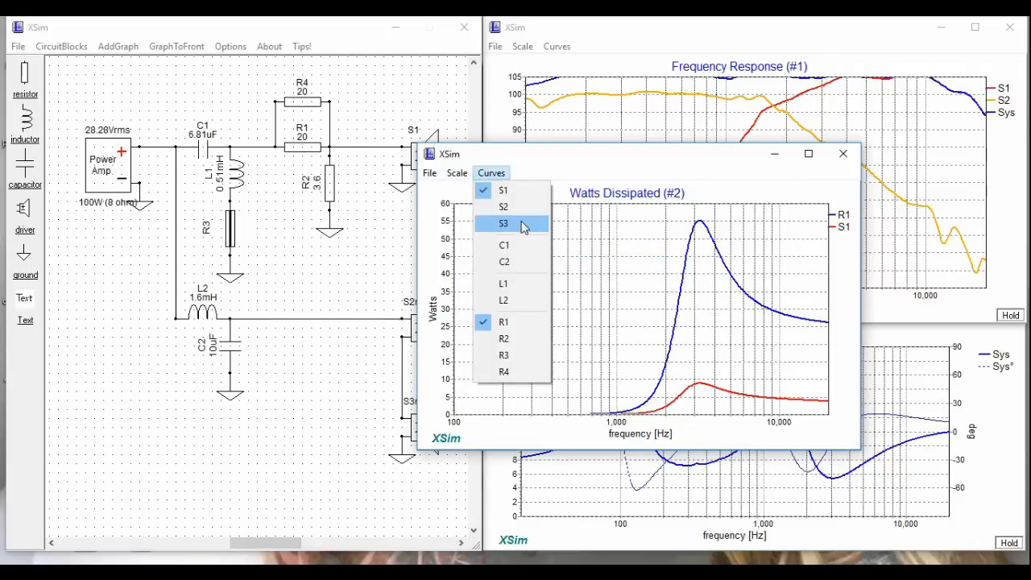
{"action": "left_click", "coordinate": [503, 223]}
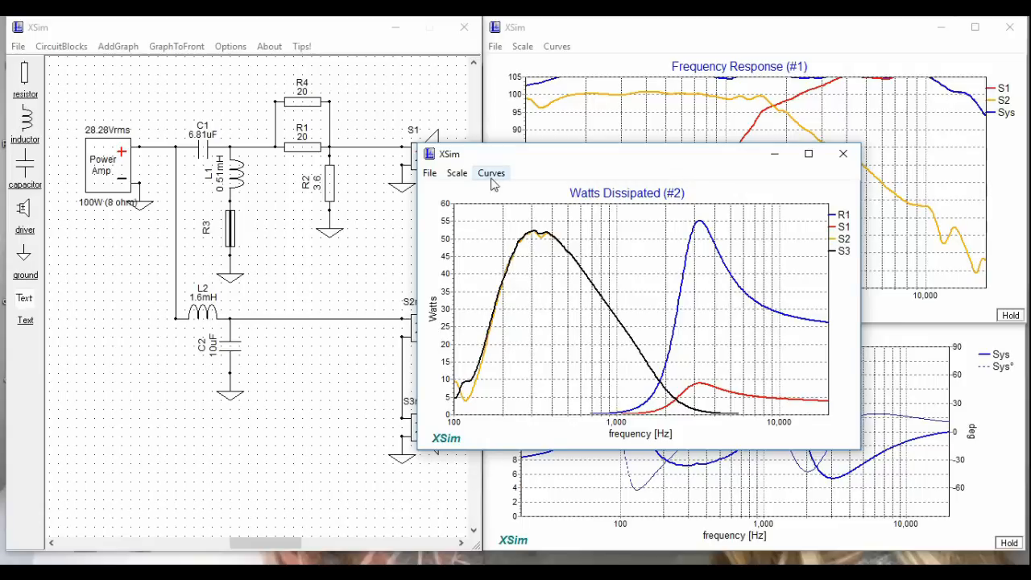
{"action": "left_click", "coordinate": [491, 172]}
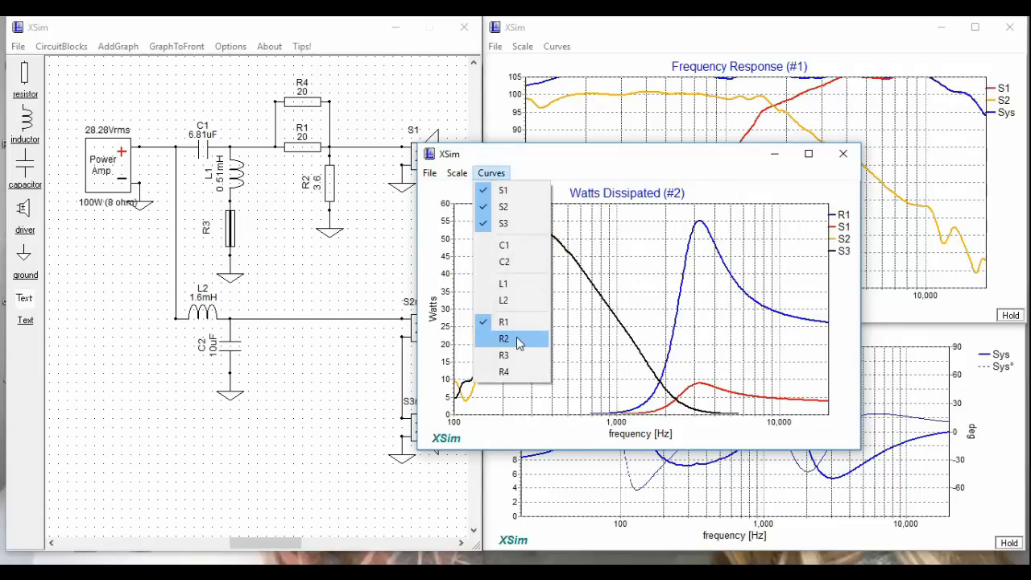
{"action": "left_click", "coordinate": [503, 337]}
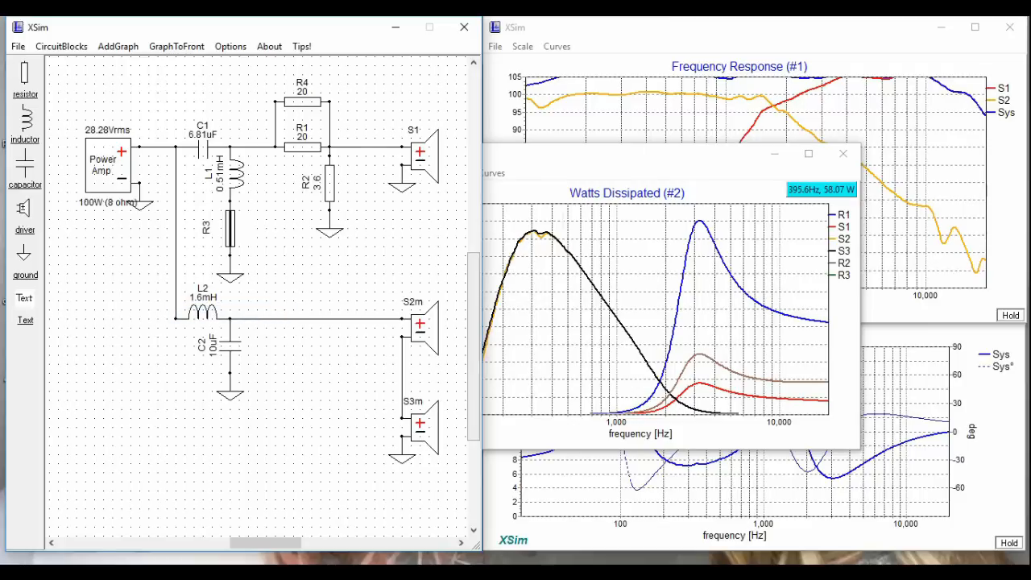
Step: Close the power dissipation graph and invert driver S1's polarity
{"action": "left_click", "coordinate": [843, 153]}
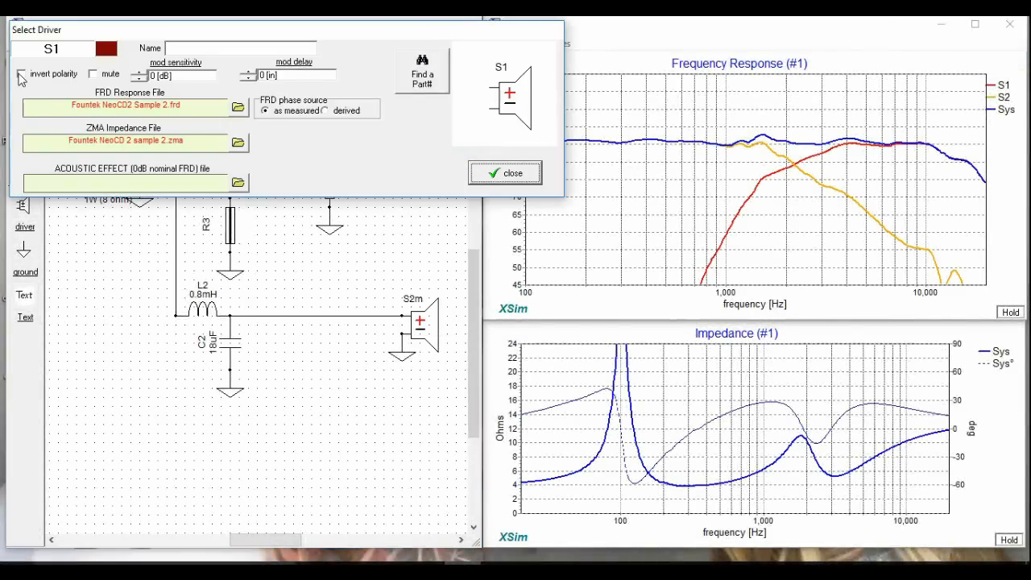
{"action": "left_click", "coordinate": [21, 73]}
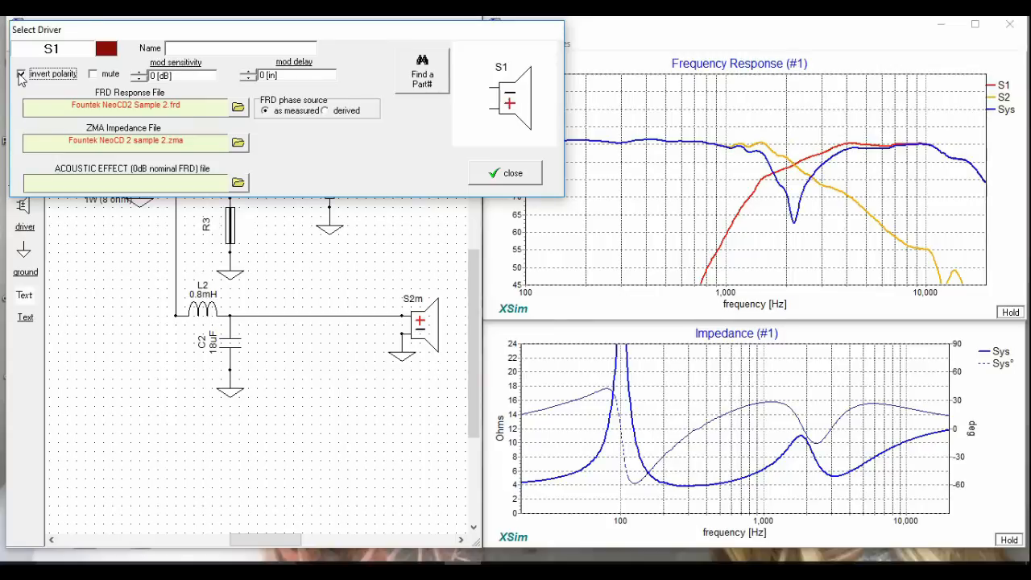
{"action": "left_click", "coordinate": [556, 44]}
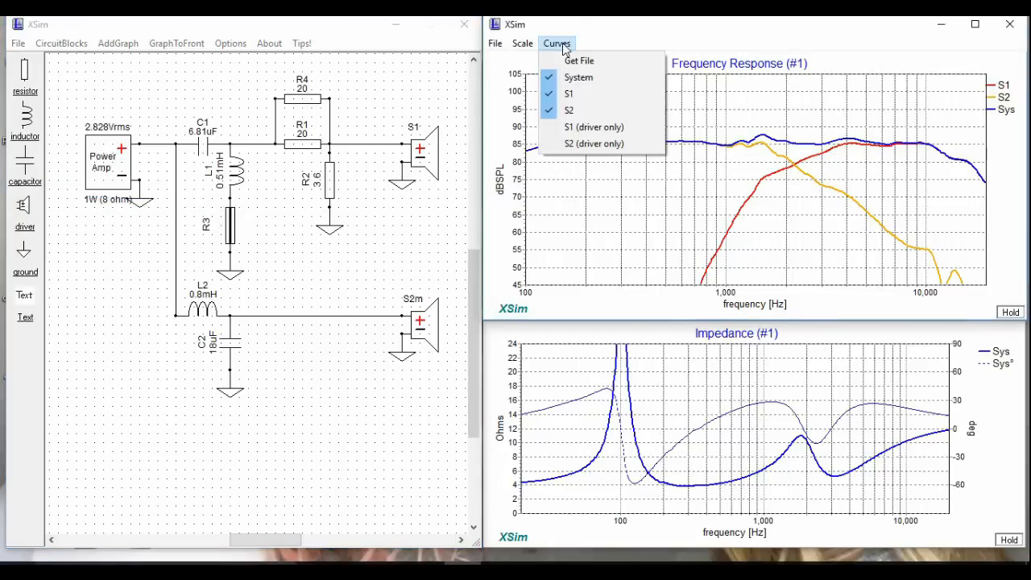
Step: Overlay S1 and S2 phase curves on the frequency response graph
{"action": "left_click", "coordinate": [569, 94]}
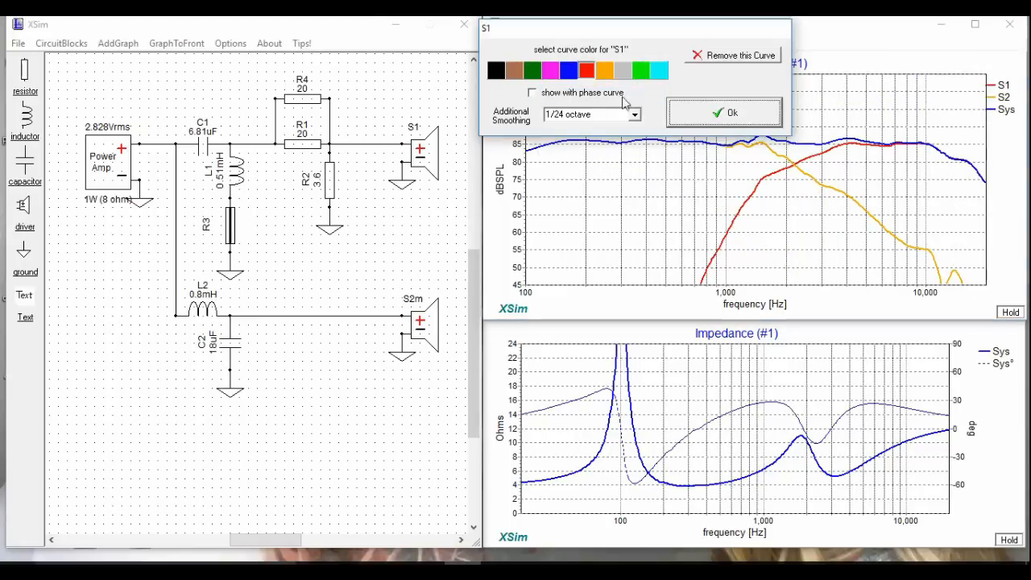
{"action": "left_click", "coordinate": [556, 42]}
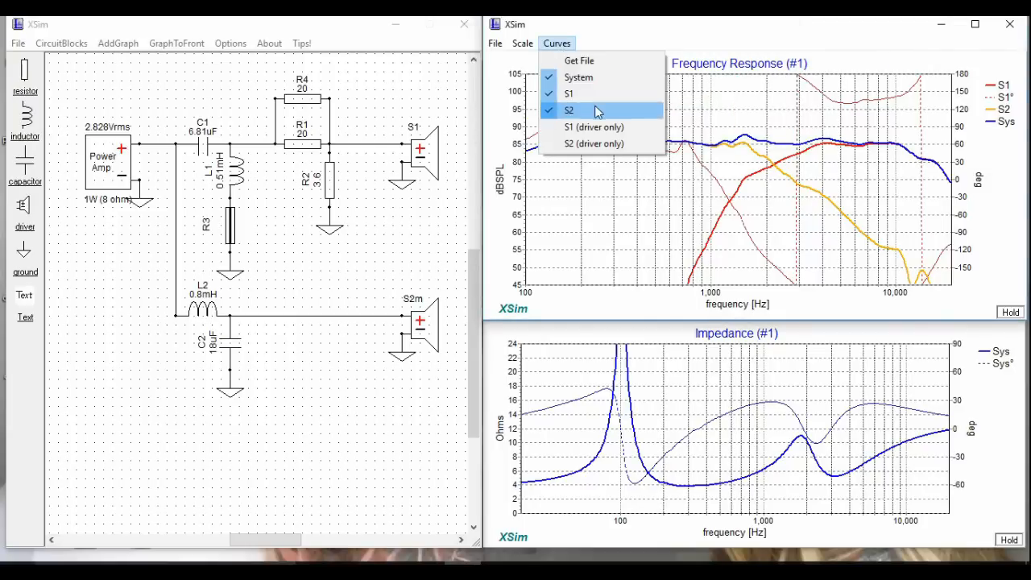
{"action": "left_click", "coordinate": [570, 110]}
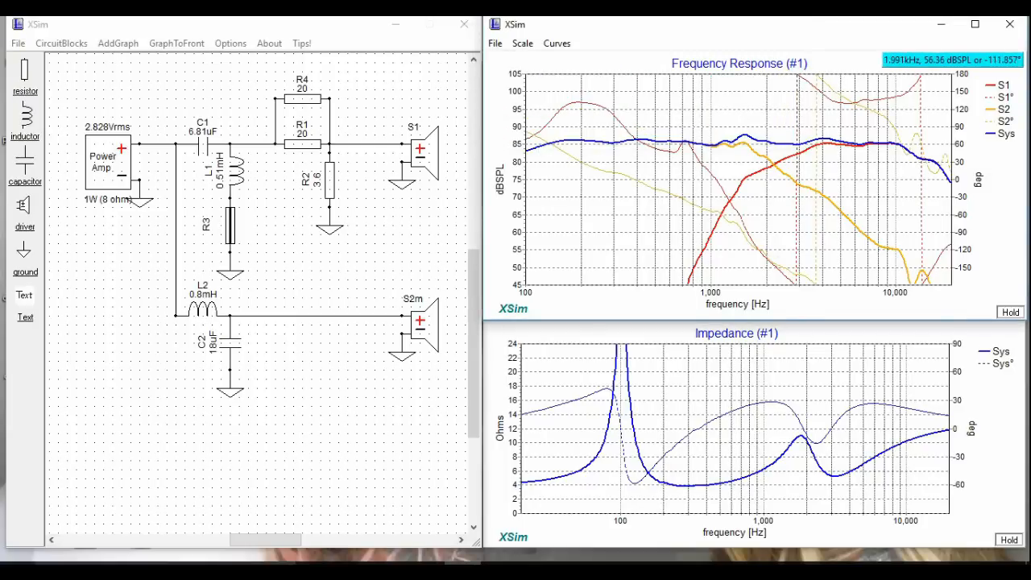
{"action": "mouse_move", "coordinate": [271, 244]}
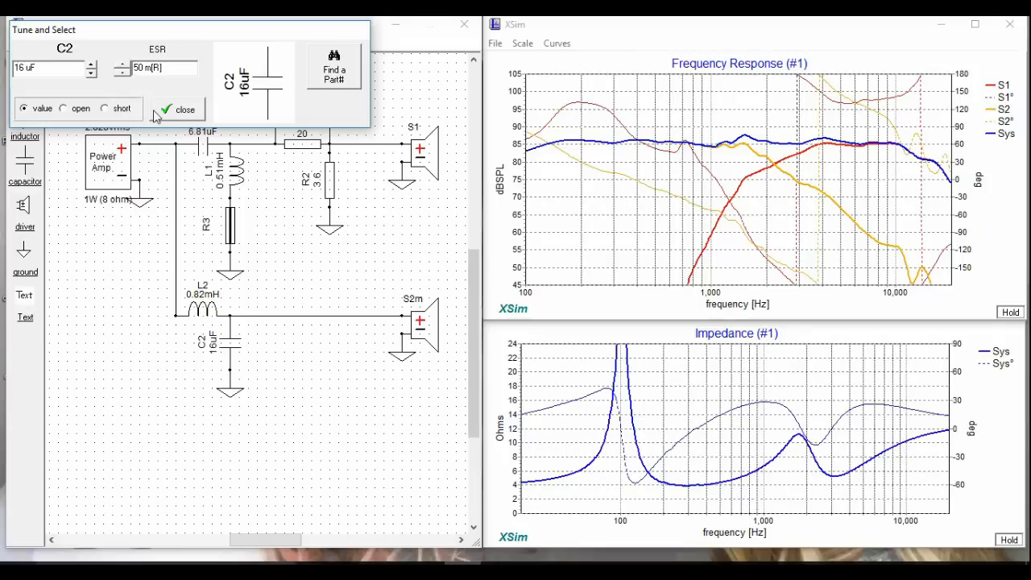
Step: Tune capacitor C2 in the mid low-pass up to 18 µF
{"action": "left_click", "coordinate": [177, 109]}
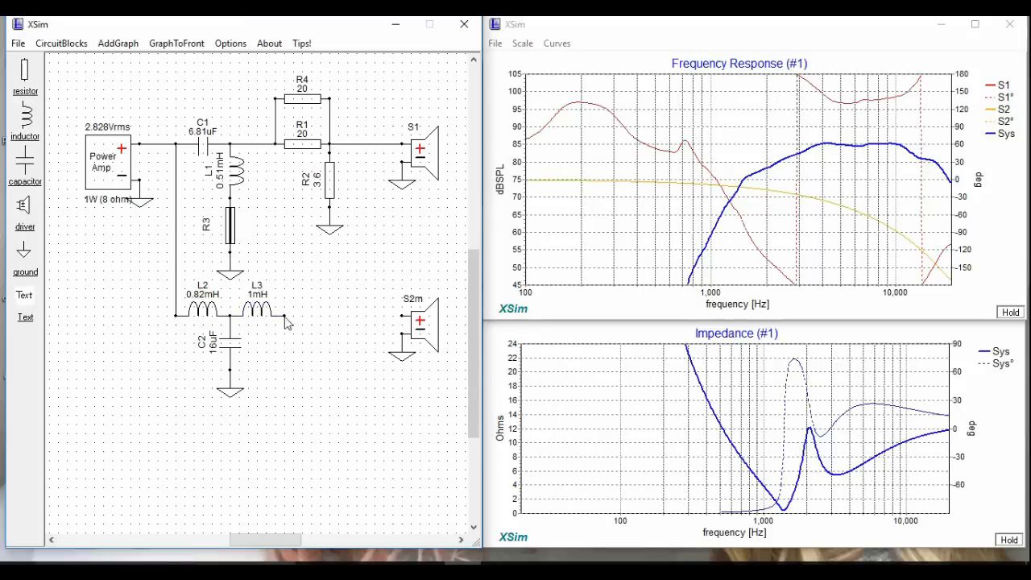
{"action": "right_click", "coordinate": [286, 322]}
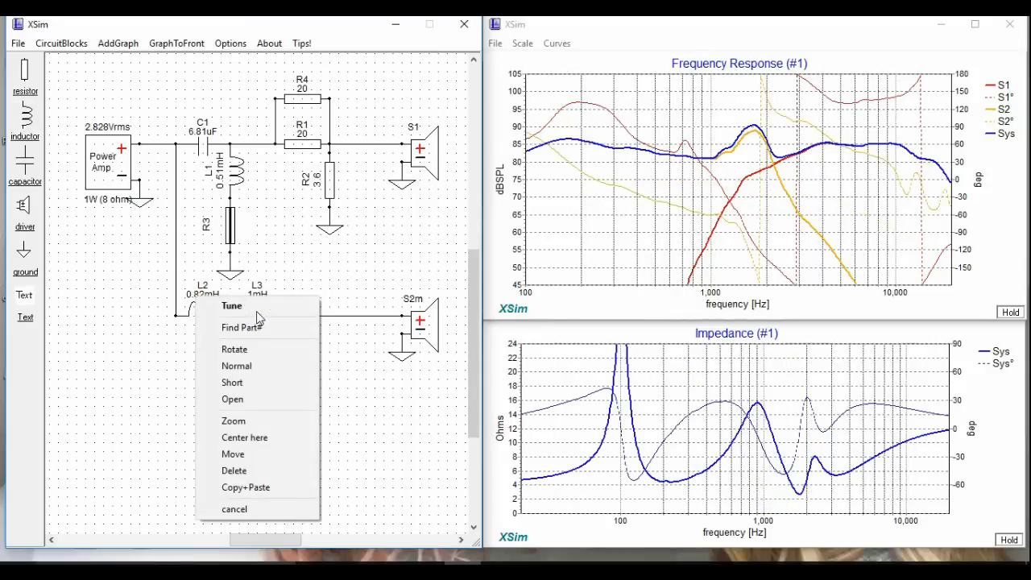
{"action": "left_click", "coordinate": [232, 305]}
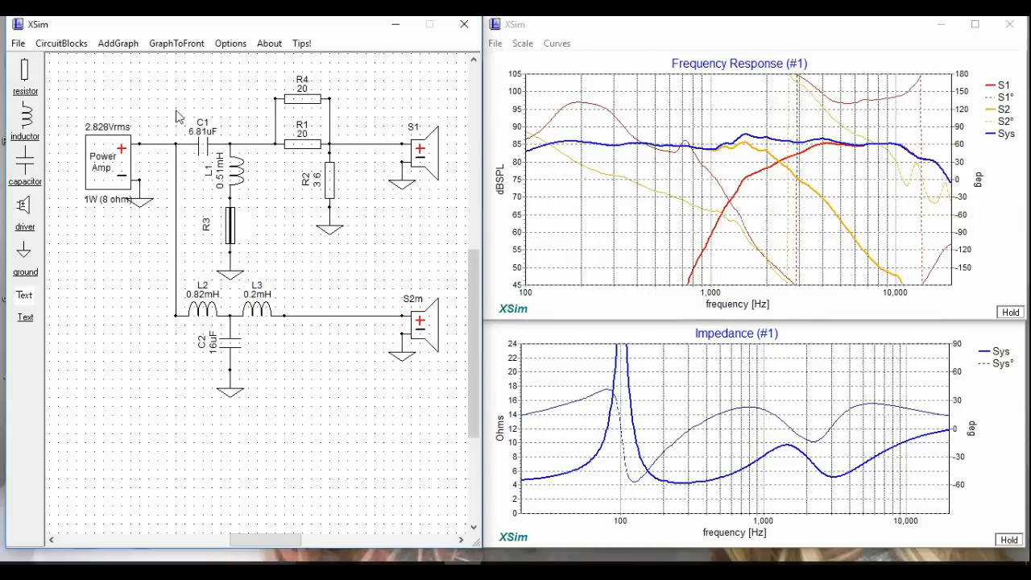
{"action": "double_click", "coordinate": [196, 343]}
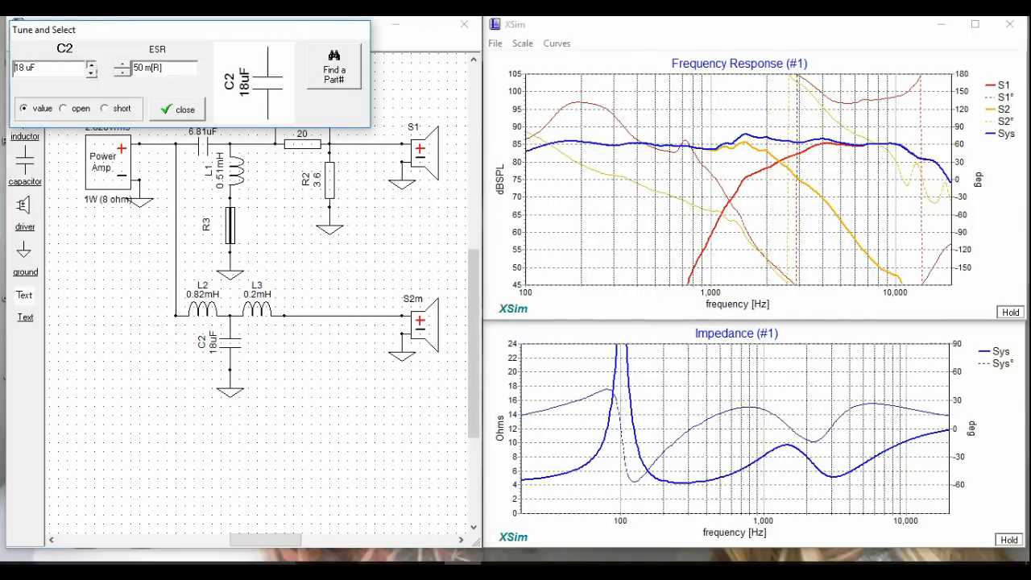
{"action": "left_click", "coordinate": [177, 109]}
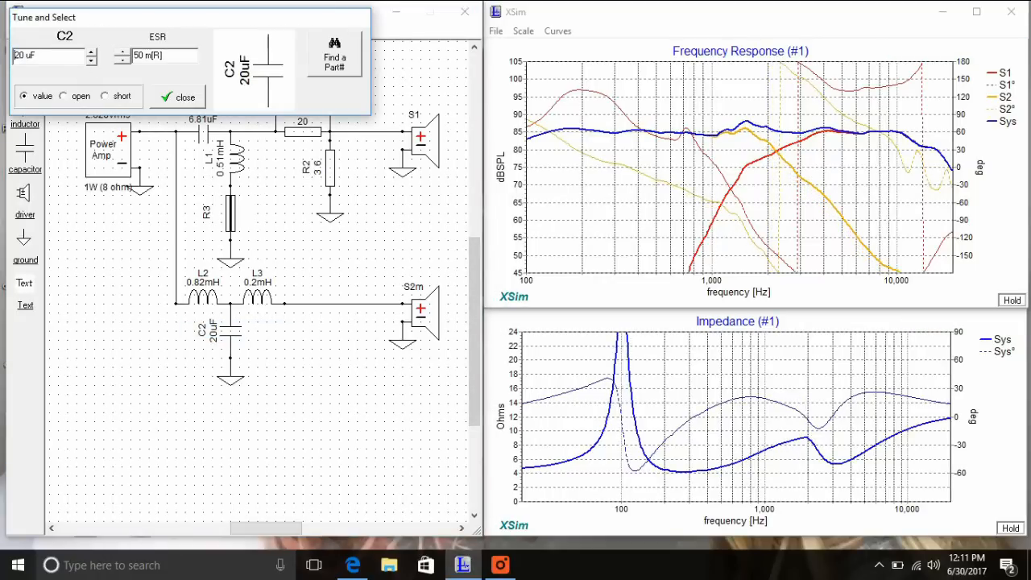
Step: Set inductor L2 to 0.75 mH and tune L3 down to 0.1 mH
{"action": "left_click", "coordinate": [178, 96]}
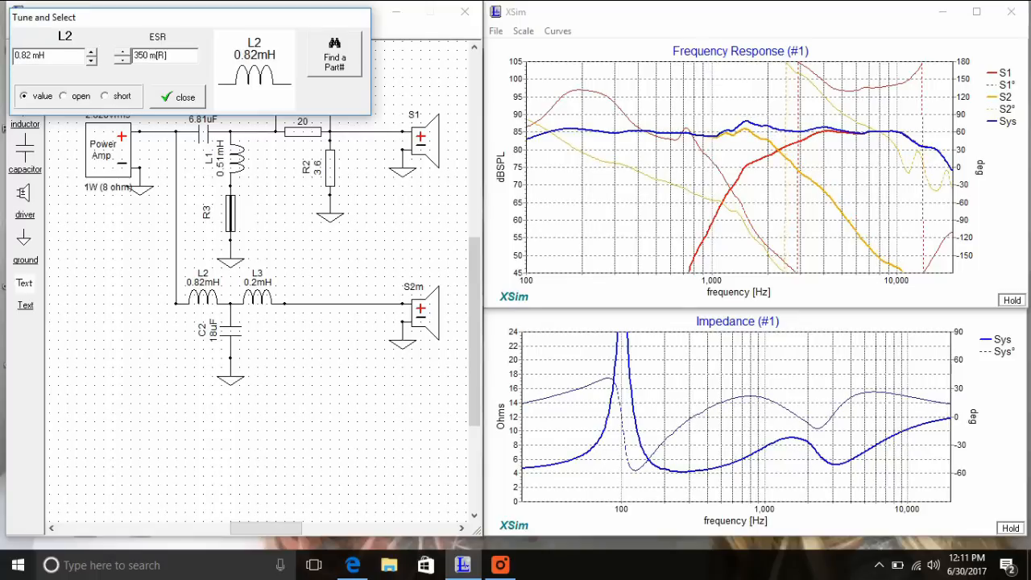
{"action": "left_click", "coordinate": [178, 97]}
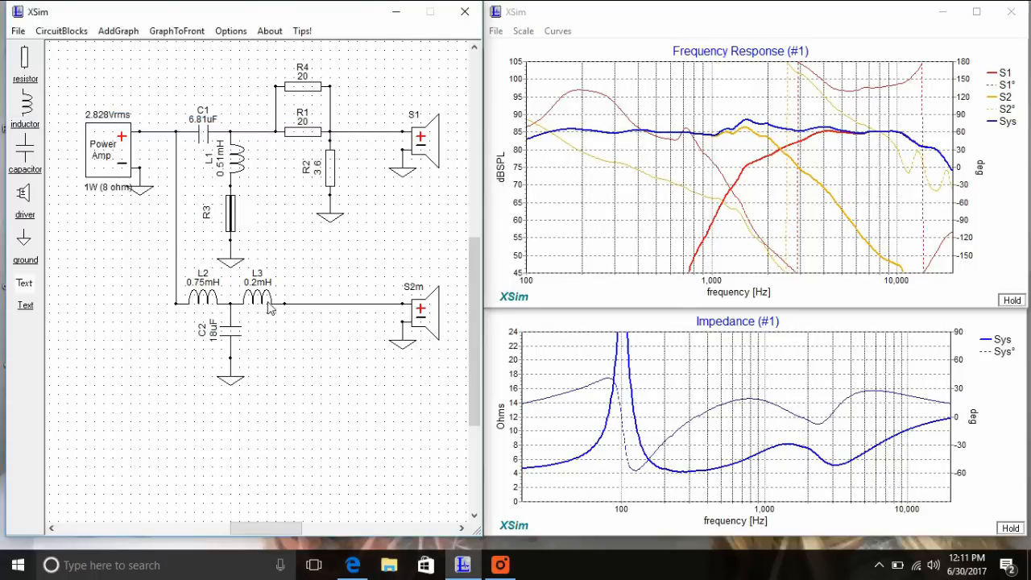
{"action": "double_click", "coordinate": [258, 299]}
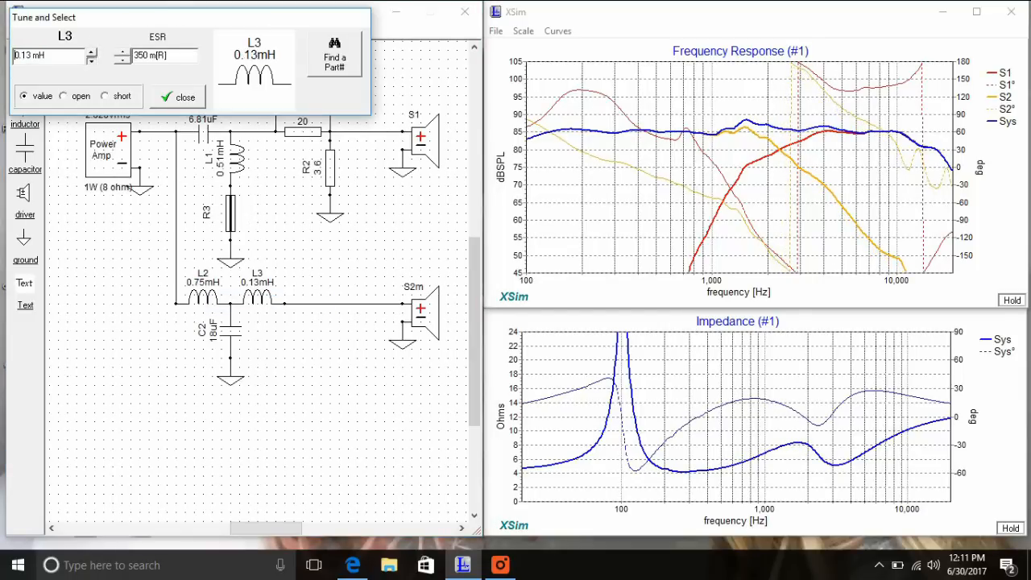
{"action": "left_click", "coordinate": [92, 60]}
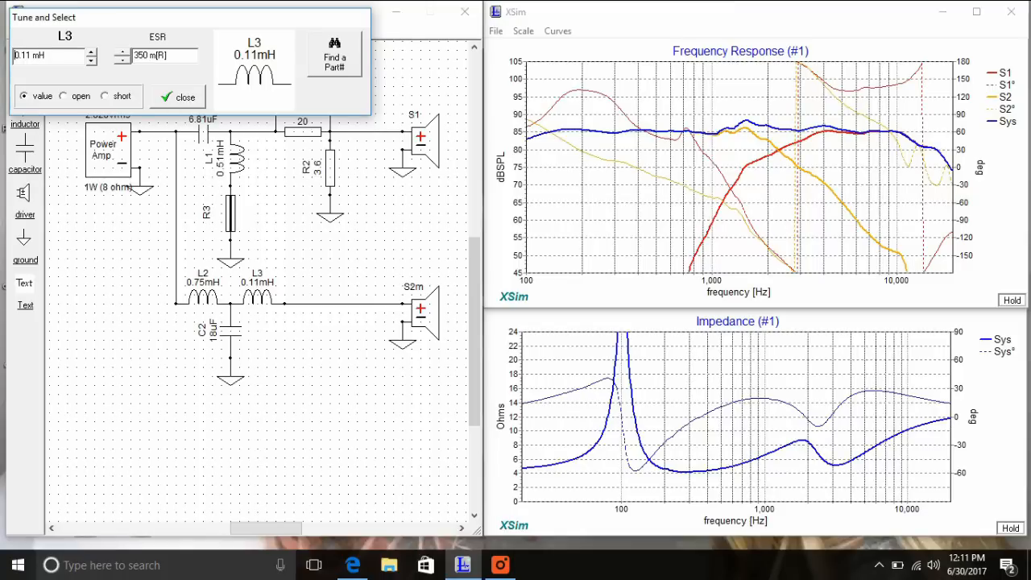
{"action": "left_click", "coordinate": [178, 97]}
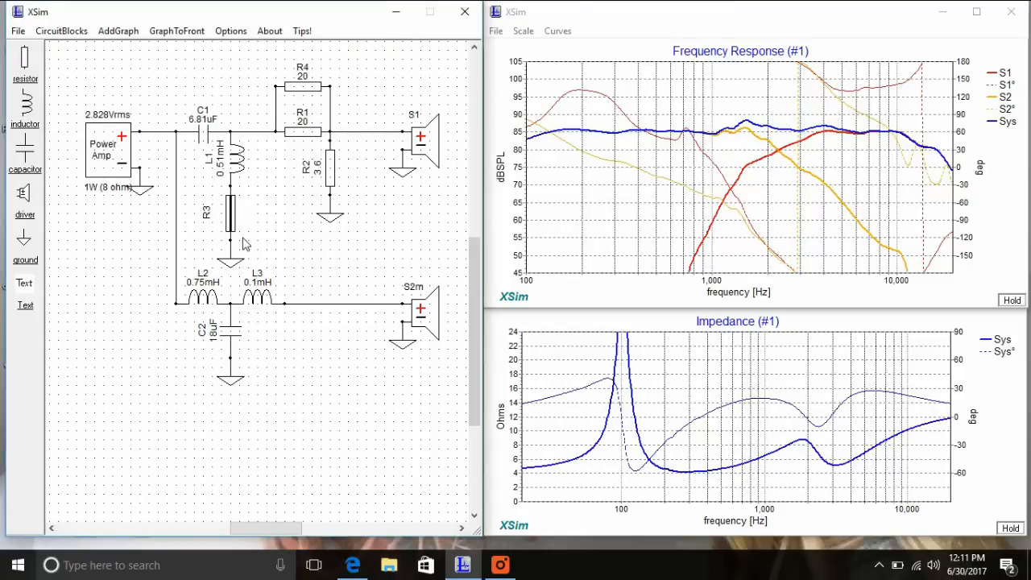
{"action": "mouse_move", "coordinate": [237, 163]}
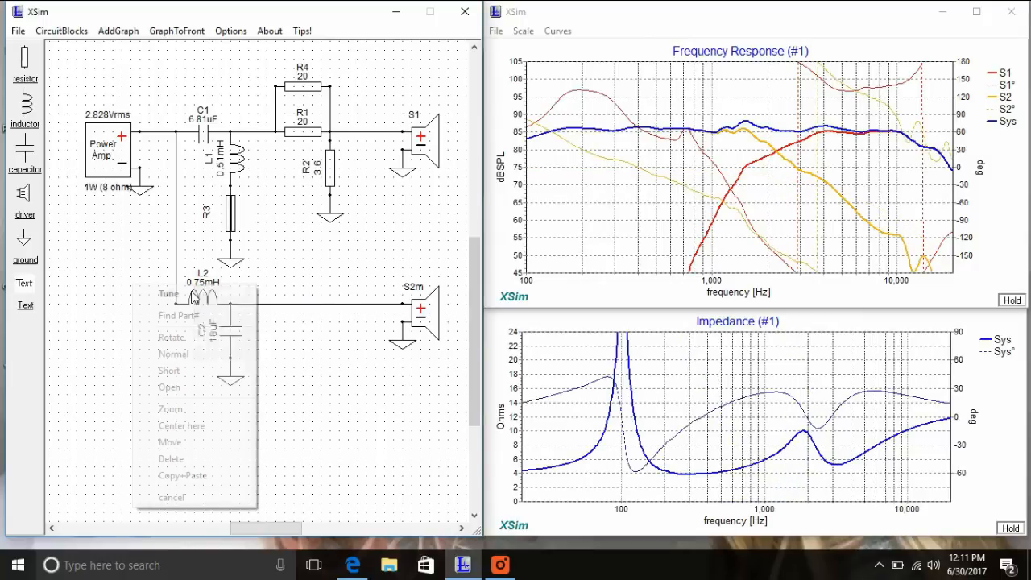
Step: Retune inductor L2 to 0.82 mH, leaving a single-inductor mid low-pass
{"action": "left_click", "coordinate": [168, 293]}
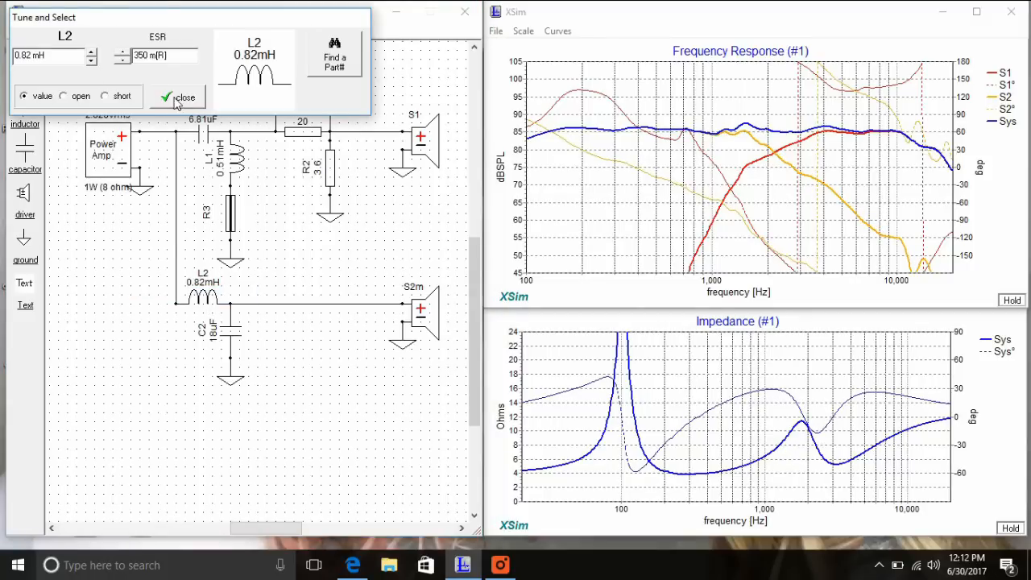
{"action": "left_click", "coordinate": [184, 96]}
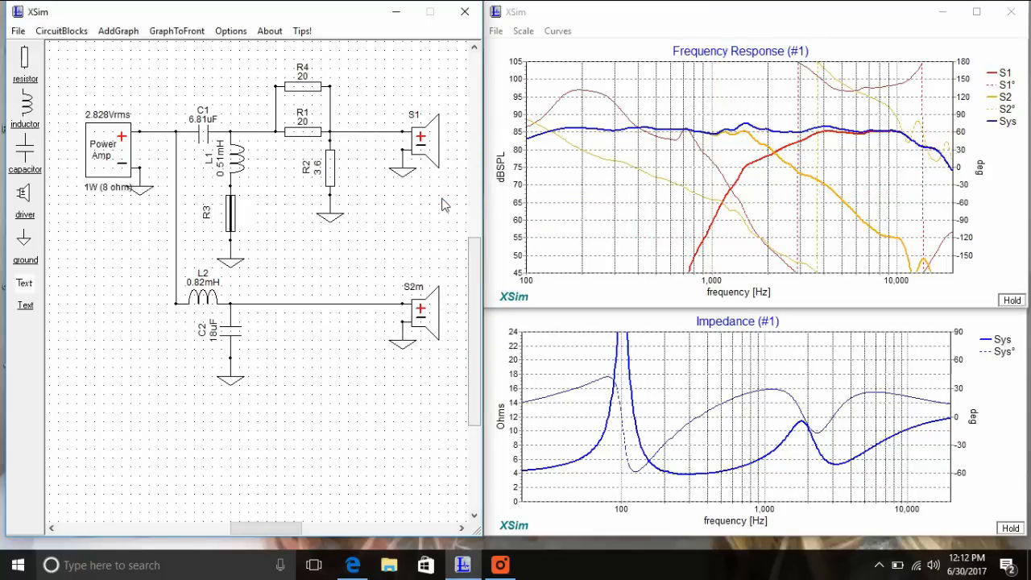
Step: Tune driver S2m's mod delay to 0.55 in
{"action": "right_click", "coordinate": [415, 125]}
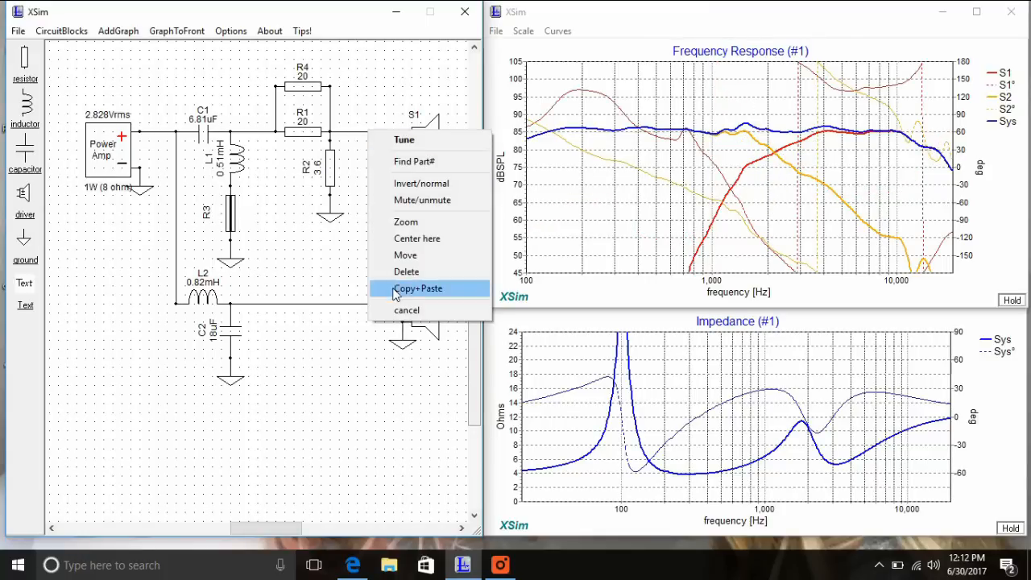
{"action": "left_click", "coordinate": [403, 139]}
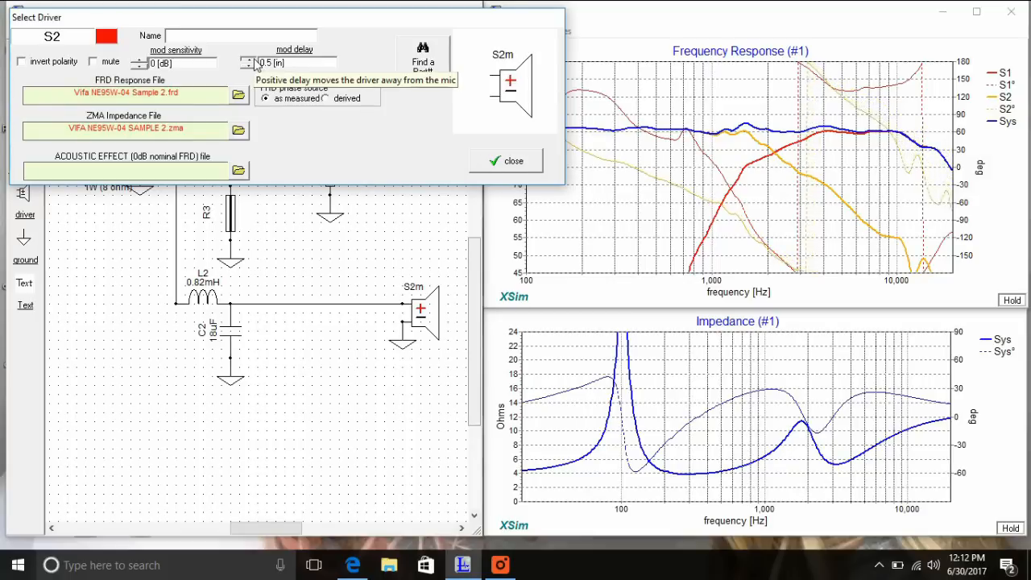
{"action": "left_click", "coordinate": [248, 60]}
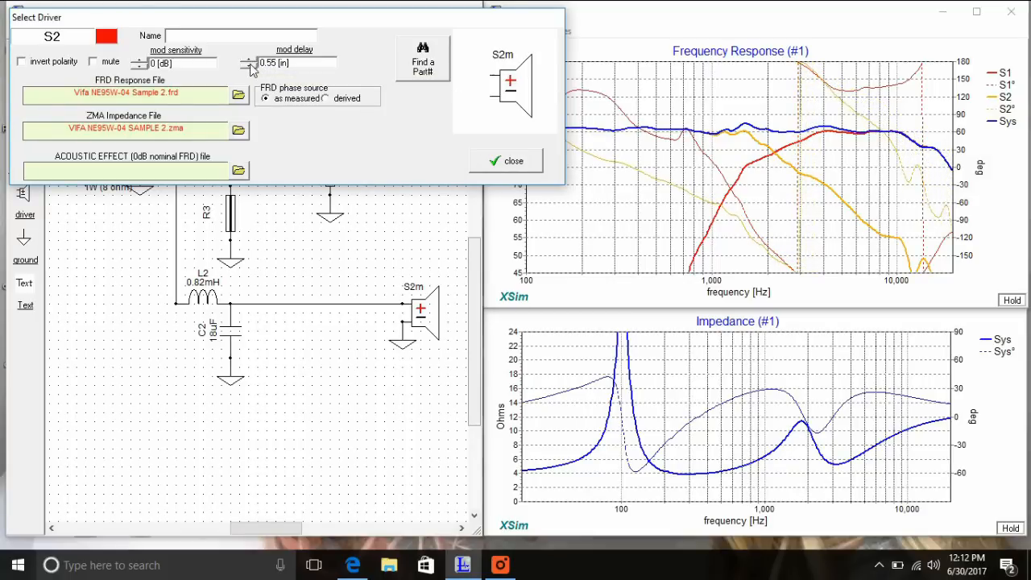
{"action": "left_click", "coordinate": [505, 160]}
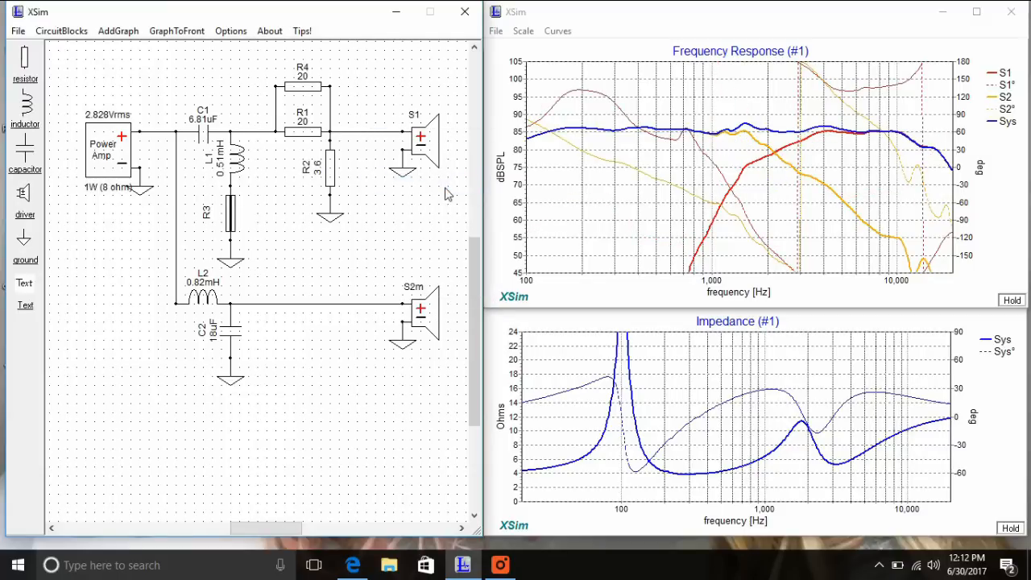
Step: Load the Shunt Notch.xsc circuit block beside driver S2m
{"action": "right_click", "coordinate": [421, 308]}
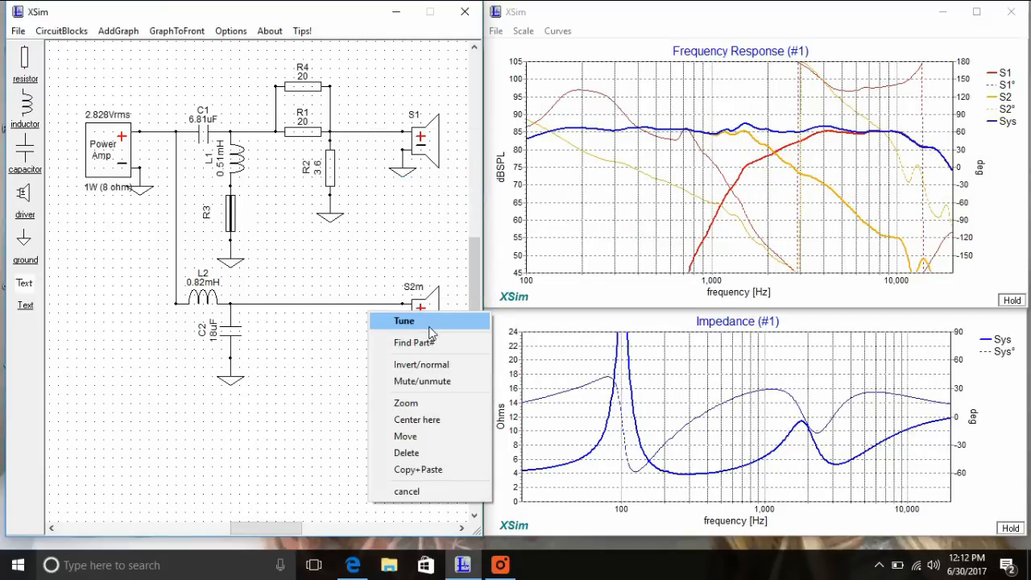
{"action": "left_click", "coordinate": [404, 321]}
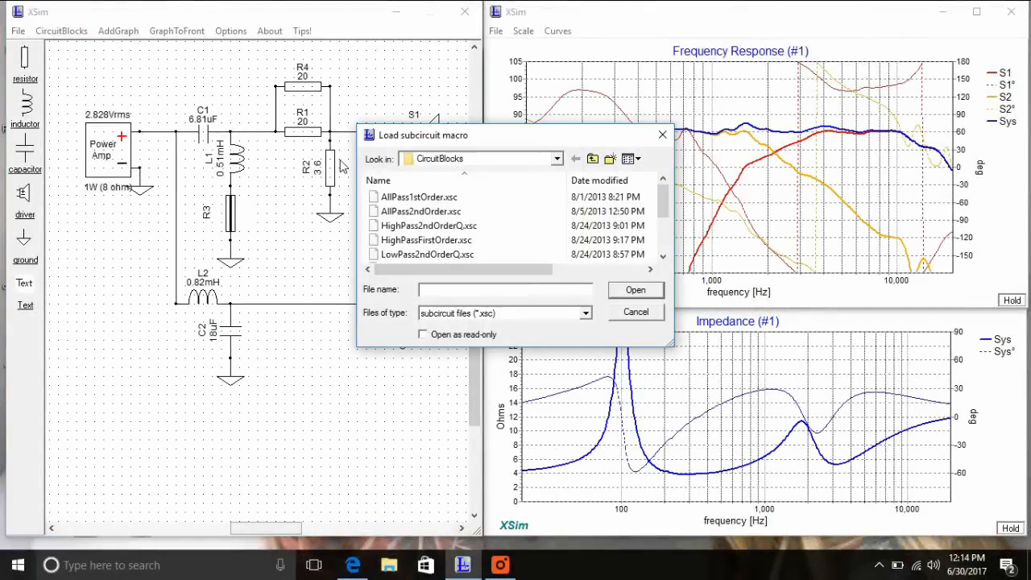
{"action": "scroll", "scroll_direction": "down", "scroll_amount": 3}
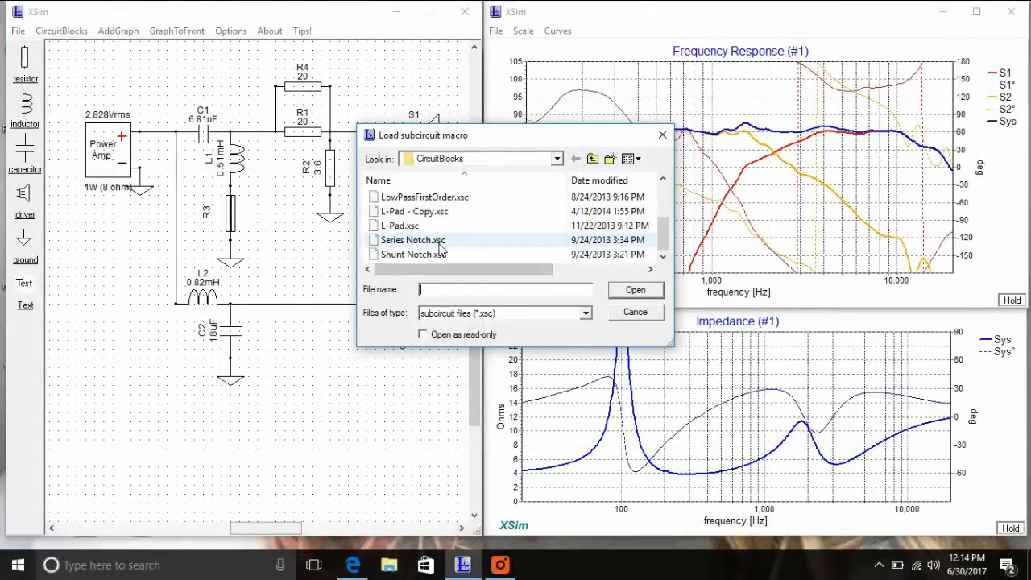
{"action": "left_click", "coordinate": [635, 290]}
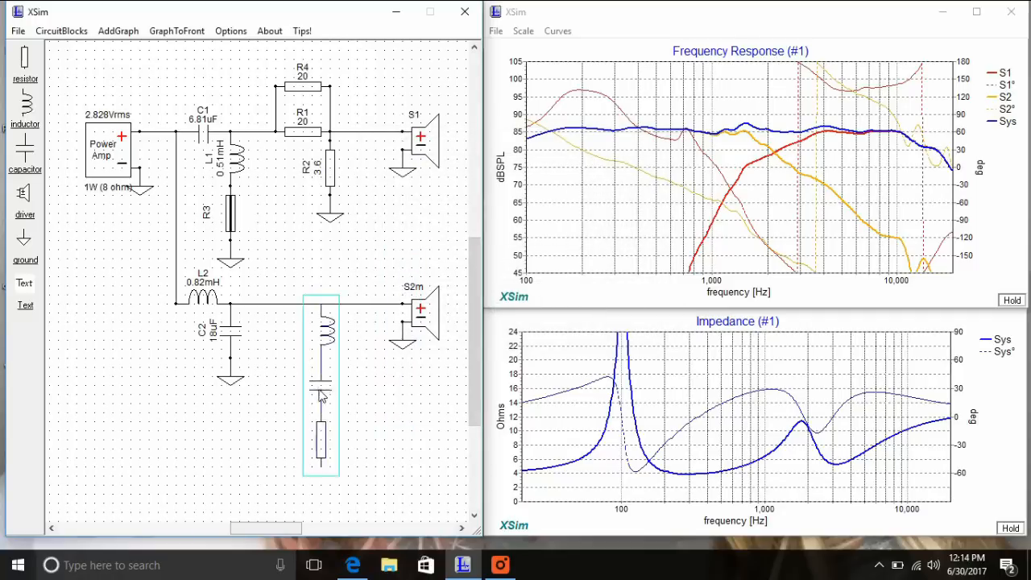
Step: Set the notch block's frequency to 1500 Hz
{"action": "double_click", "coordinate": [321, 387]}
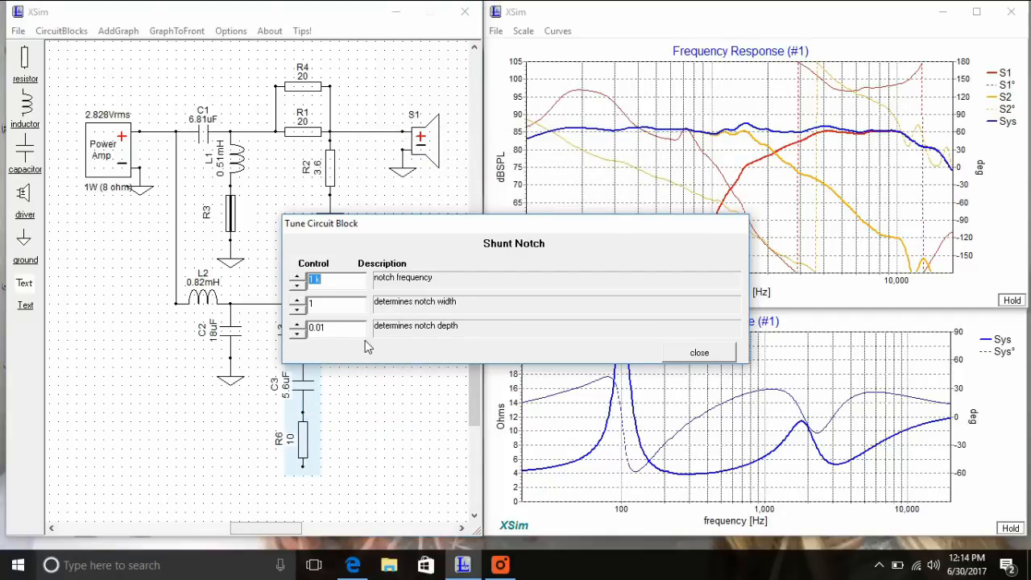
{"action": "type", "text": "1500"}
{"action": "left_click", "coordinate": [336, 327]}
{"action": "type", "text": "2"}
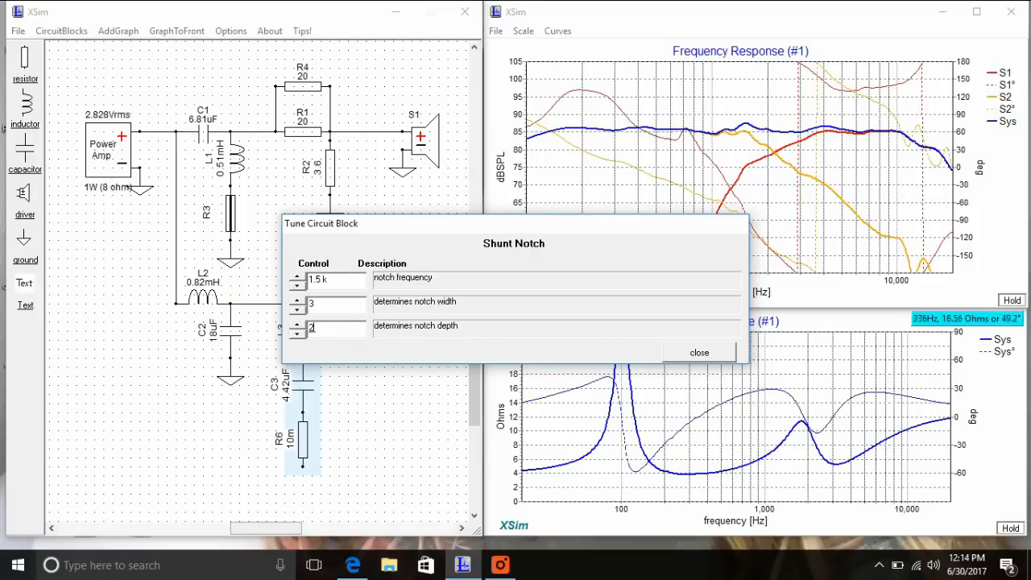
{"action": "left_click", "coordinate": [698, 352]}
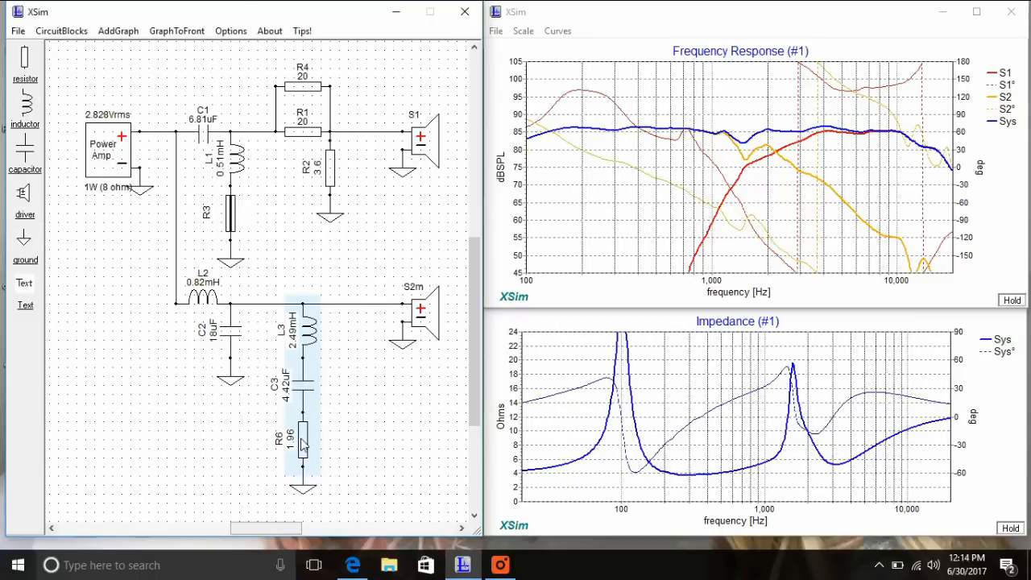
Step: Refine the notch to about 1.6 kHz, width 4.5 and depth 6
{"action": "double_click", "coordinate": [302, 443]}
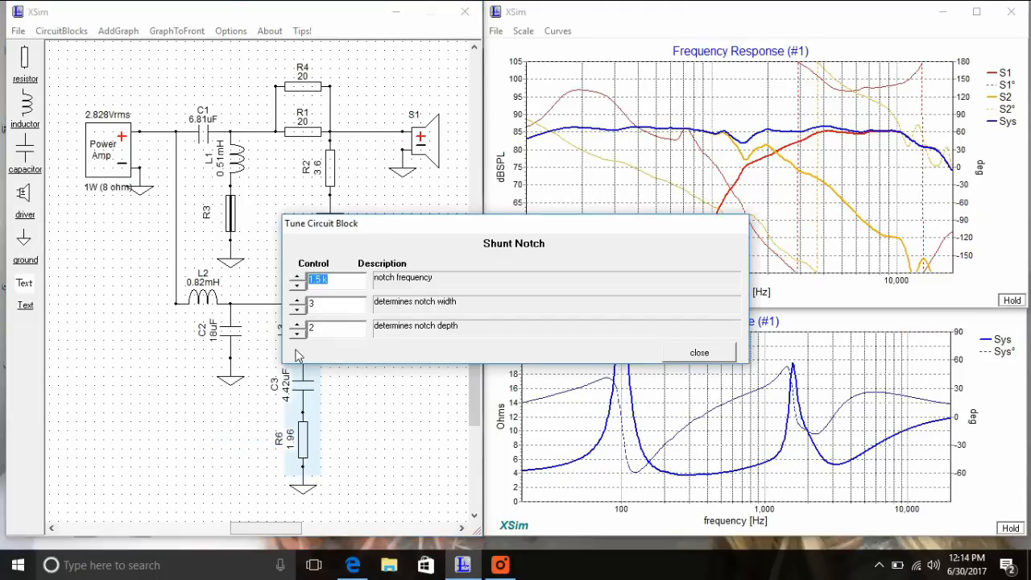
{"action": "left_click", "coordinate": [298, 324]}
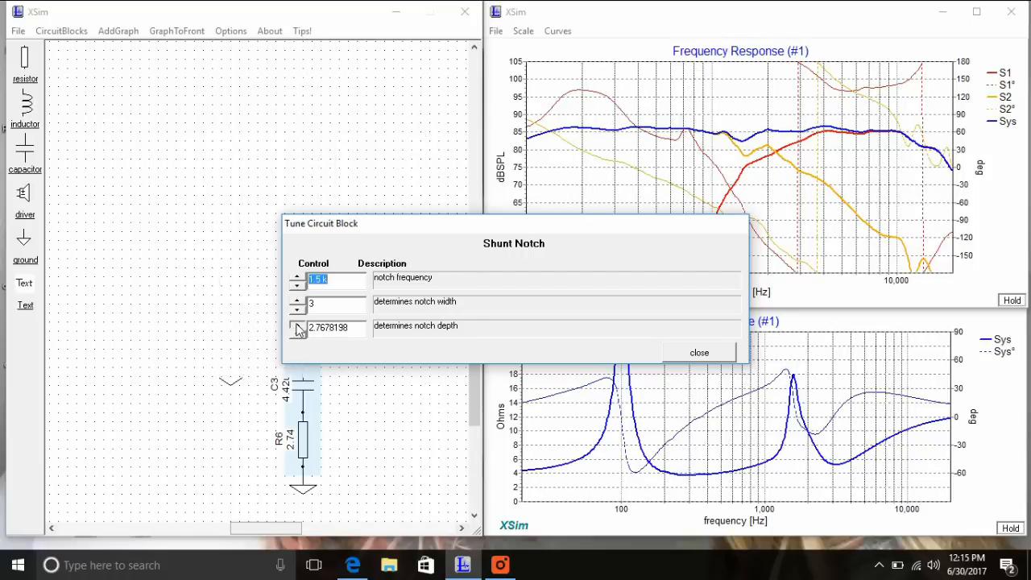
{"action": "left_click", "coordinate": [298, 324]}
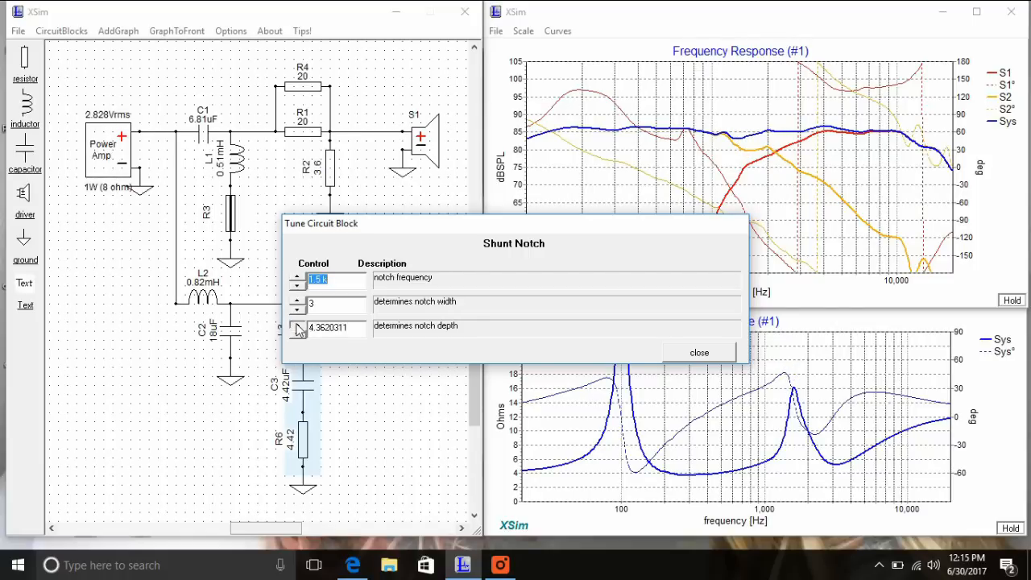
{"action": "left_click", "coordinate": [298, 300]}
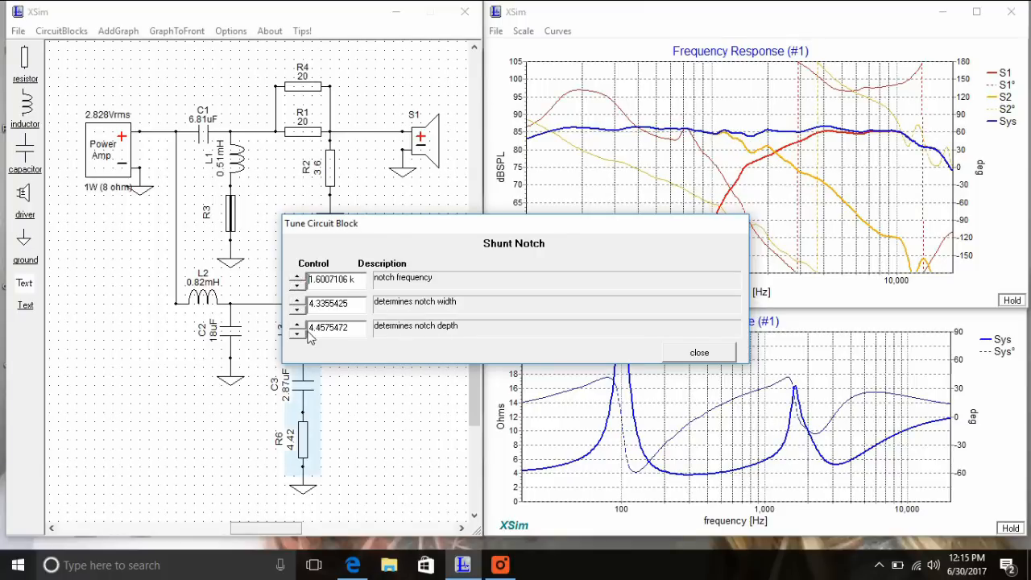
{"action": "left_click", "coordinate": [297, 324]}
{"action": "type", "text": "4.5"}
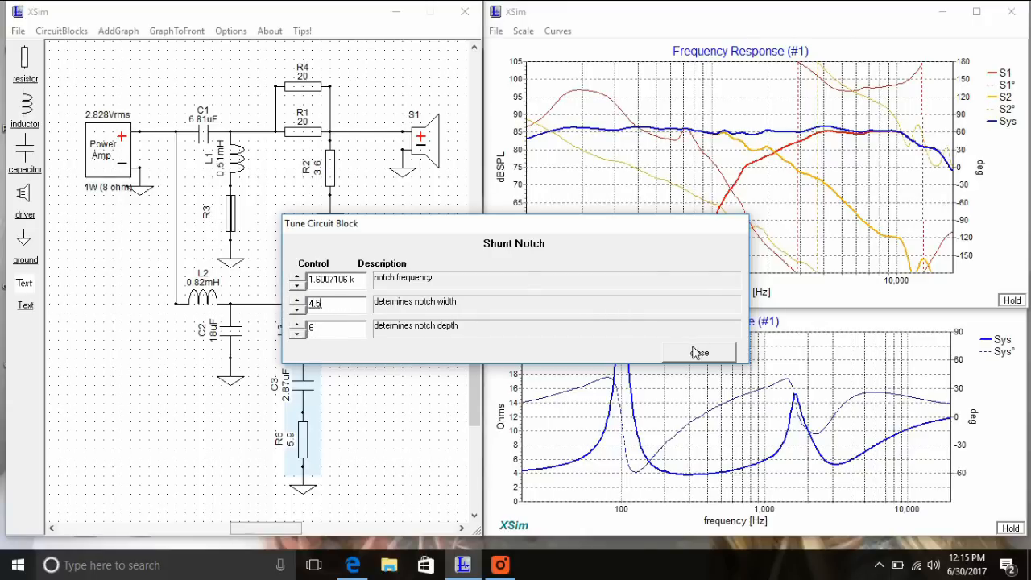
{"action": "left_click", "coordinate": [699, 352]}
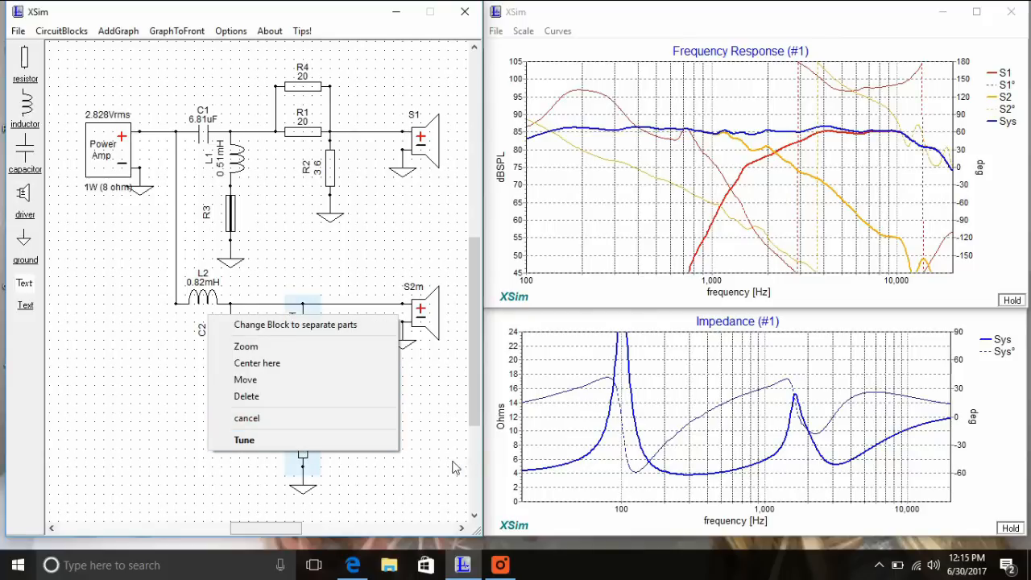
Step: Break the notch block into a 3.65 mH inductor, 2.74 µF capacitor and 5.9 Ω resistor
{"action": "left_click", "coordinate": [294, 324]}
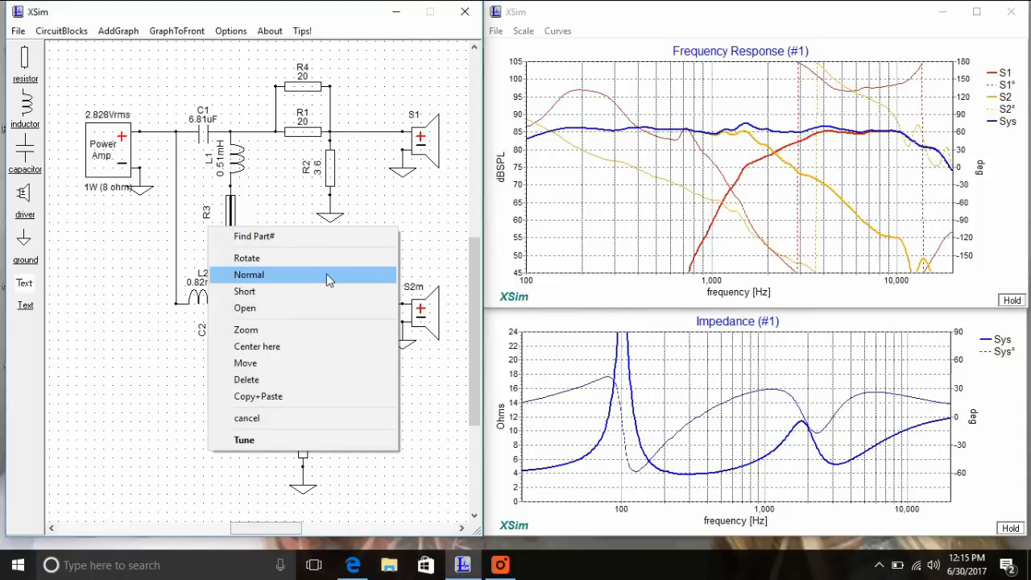
{"action": "left_click", "coordinate": [249, 274]}
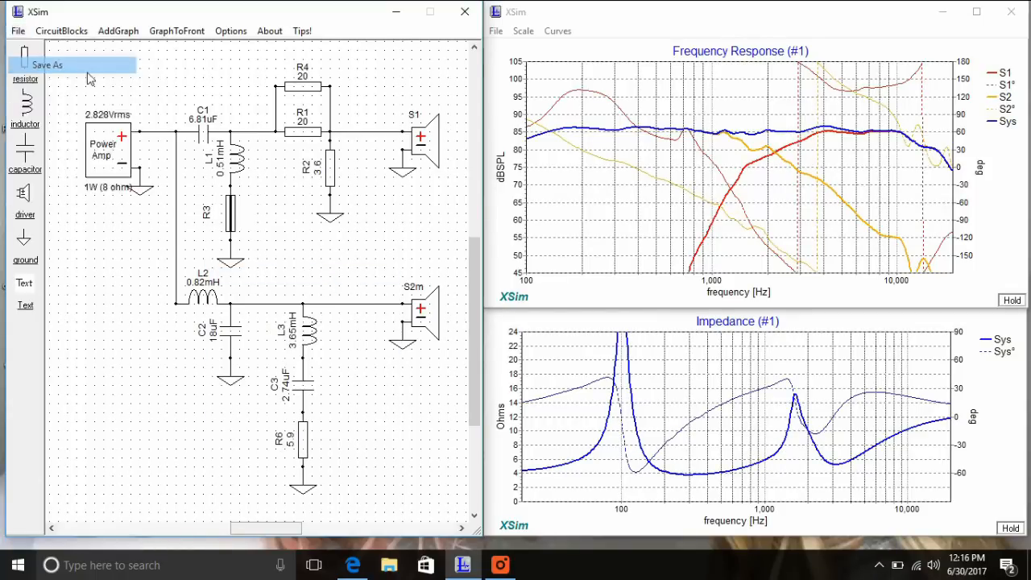
Step: Save As 'First run vifa and fountek ribbon test.dxo' in the Xsim files folder
{"action": "left_click", "coordinate": [47, 65]}
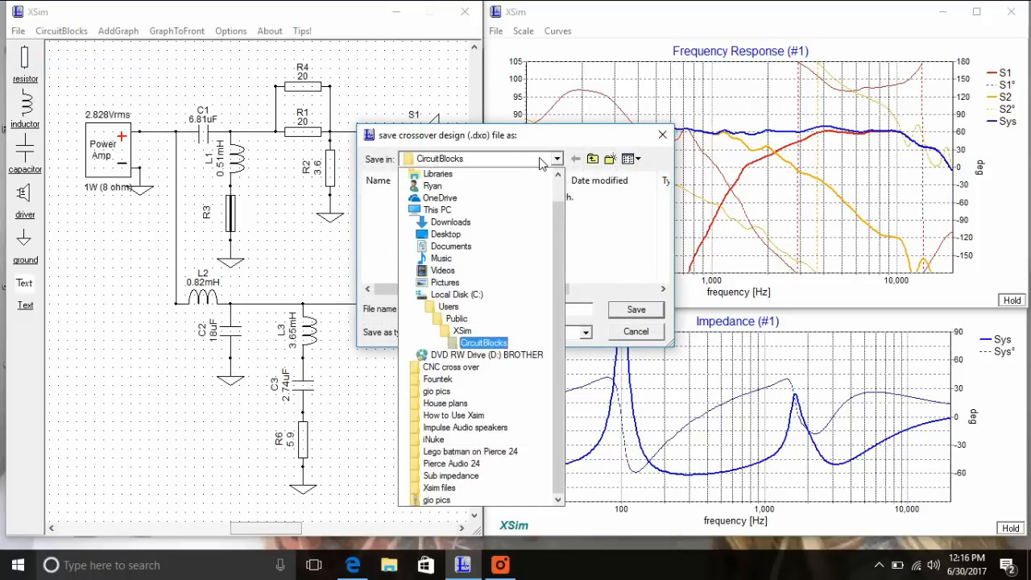
{"action": "left_click", "coordinate": [446, 234]}
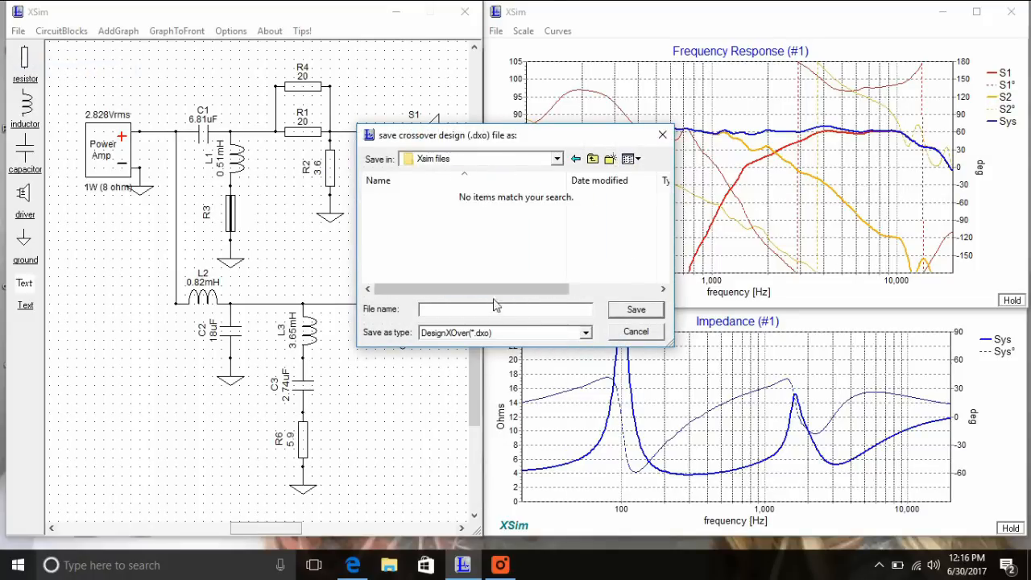
{"action": "type", "text": "First r"}
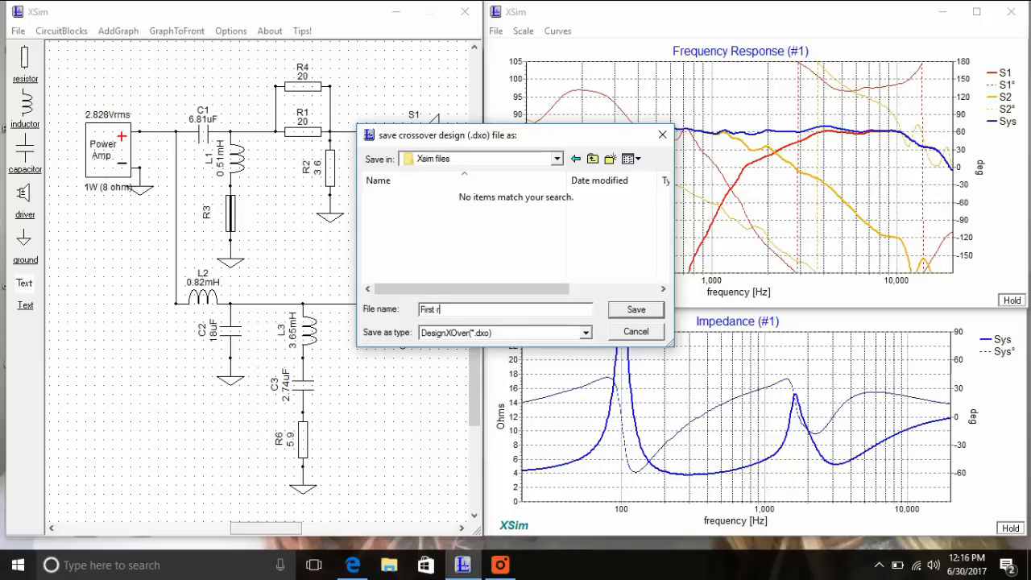
{"action": "type", "text": "un vifa and fountek"}
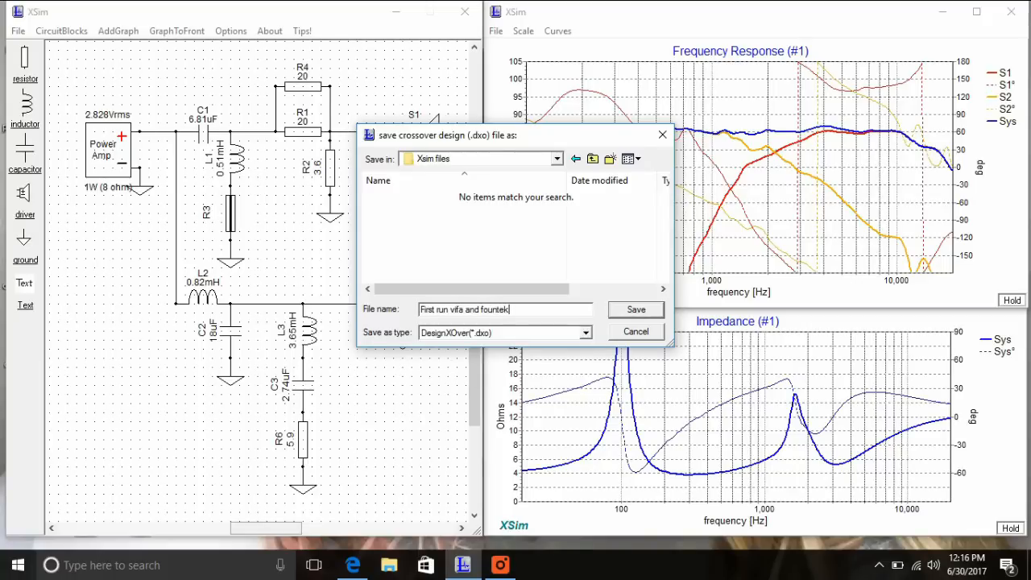
{"action": "left_click", "coordinate": [636, 309]}
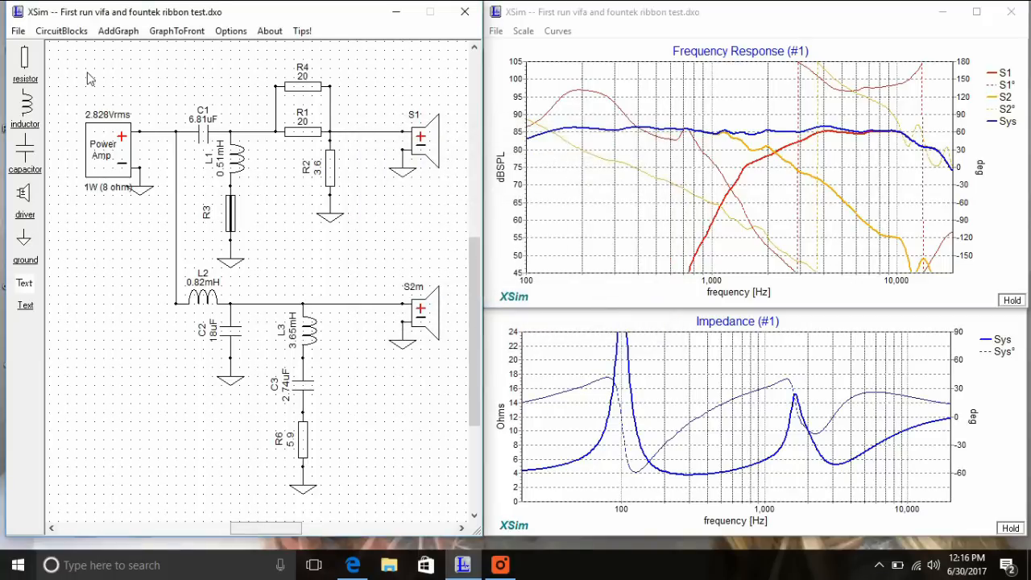